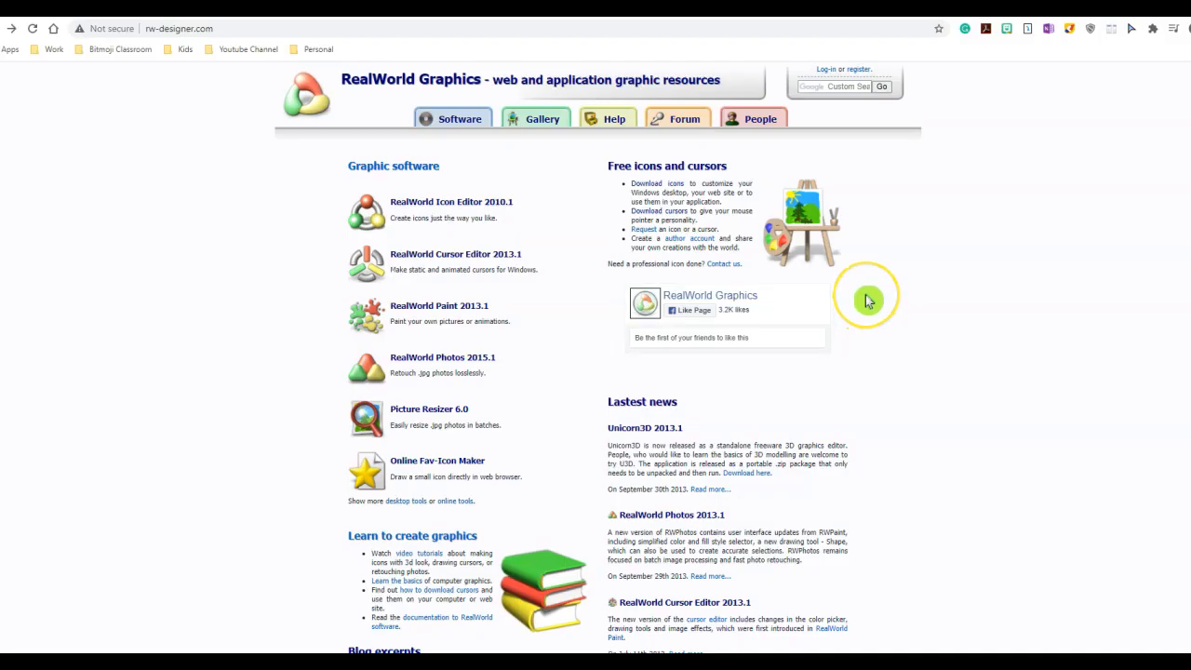
mouse_move(868, 299)
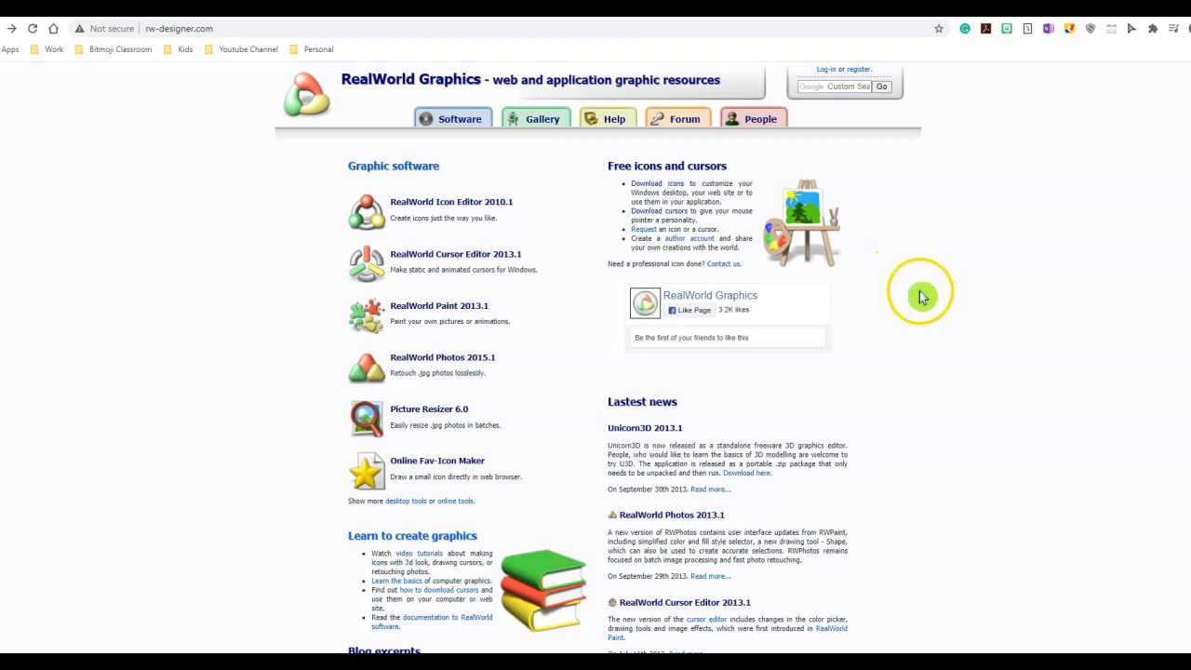
mouse_move(459, 263)
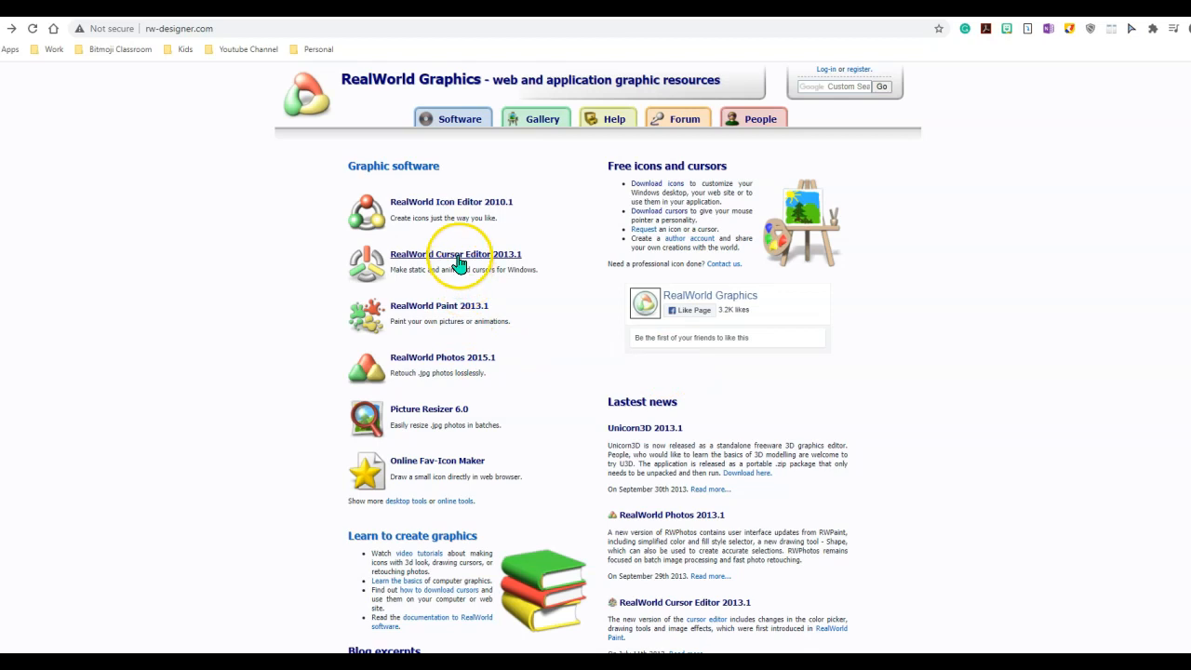
mouse_move(573, 289)
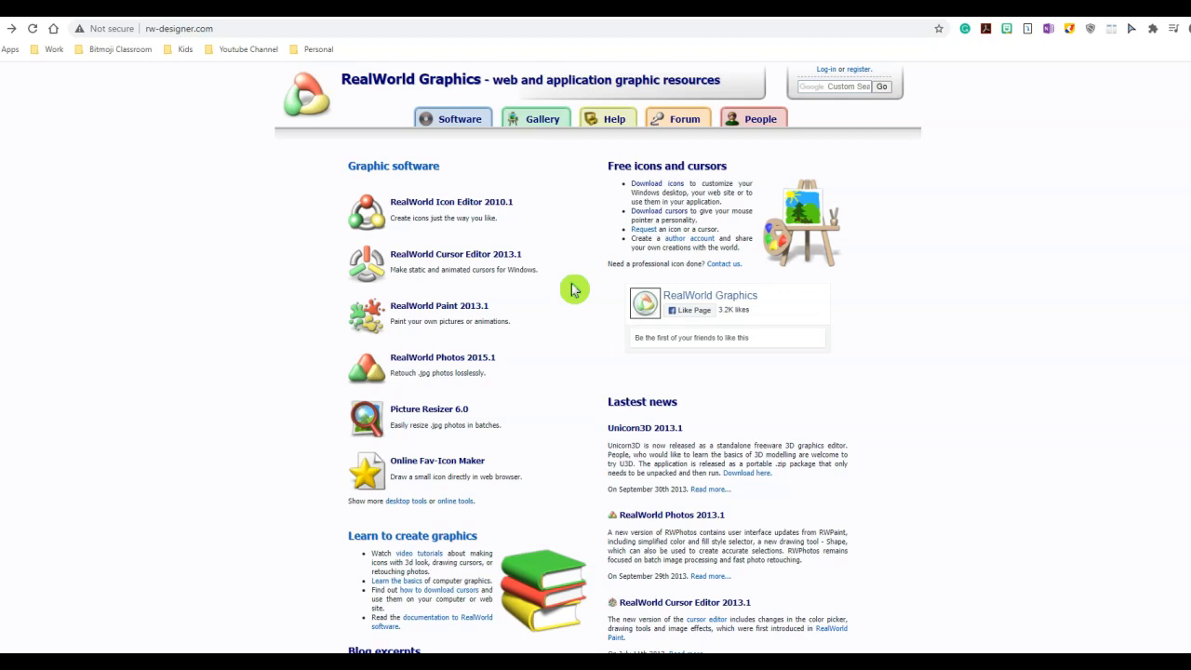
mouse_move(538, 275)
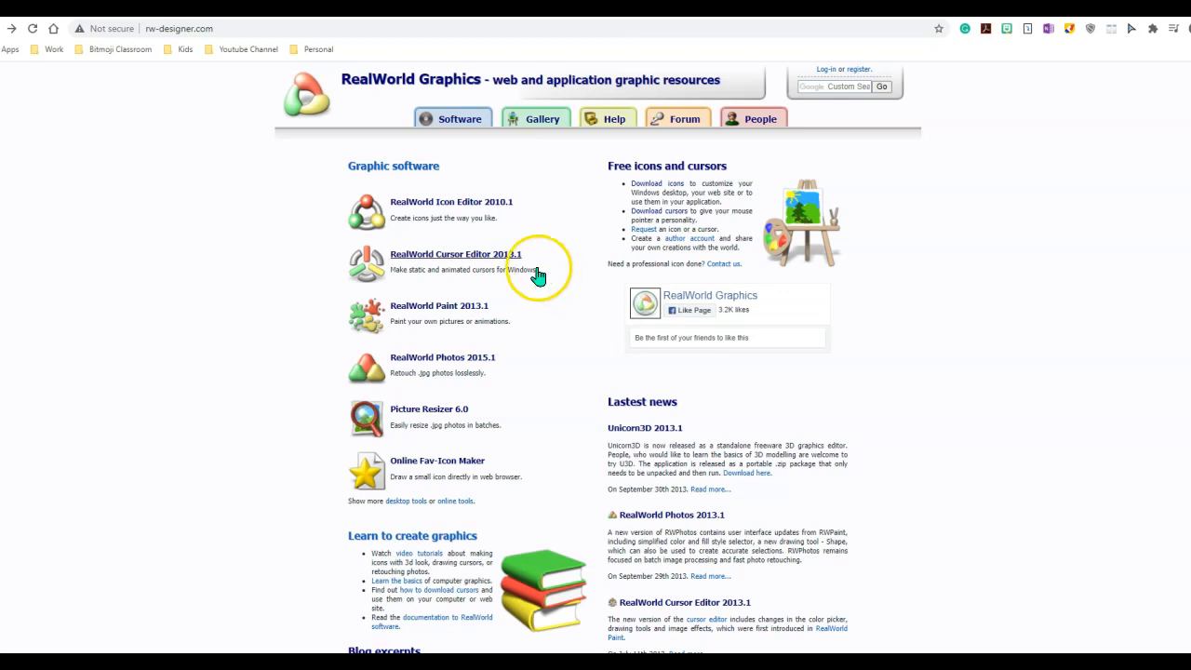
- Open the RW-Designer icon and cursor gallery and enter 'halo' in its search box
left_click(542, 118)
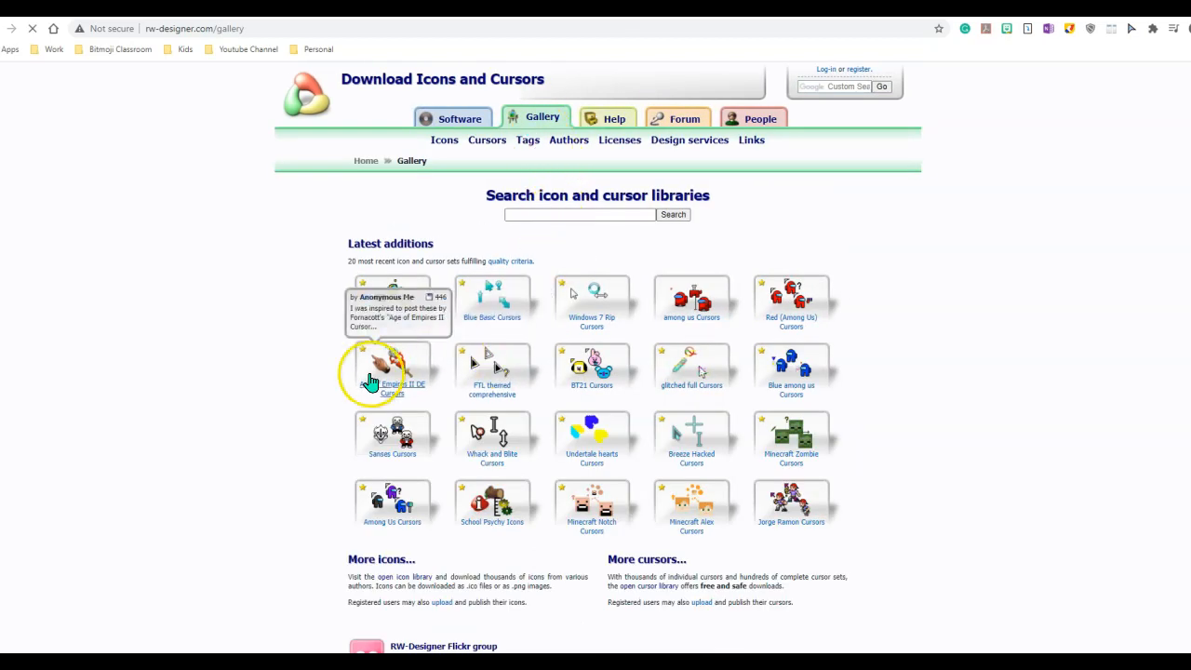
mouse_move(730, 441)
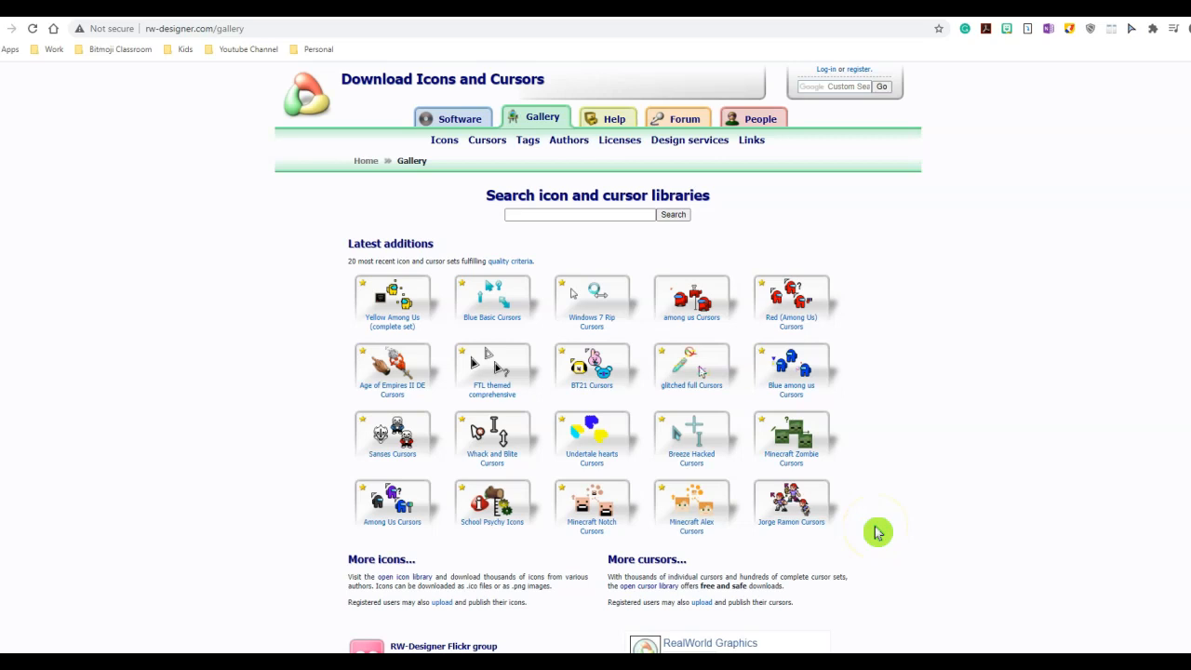
left_click(578, 214)
type("halo")
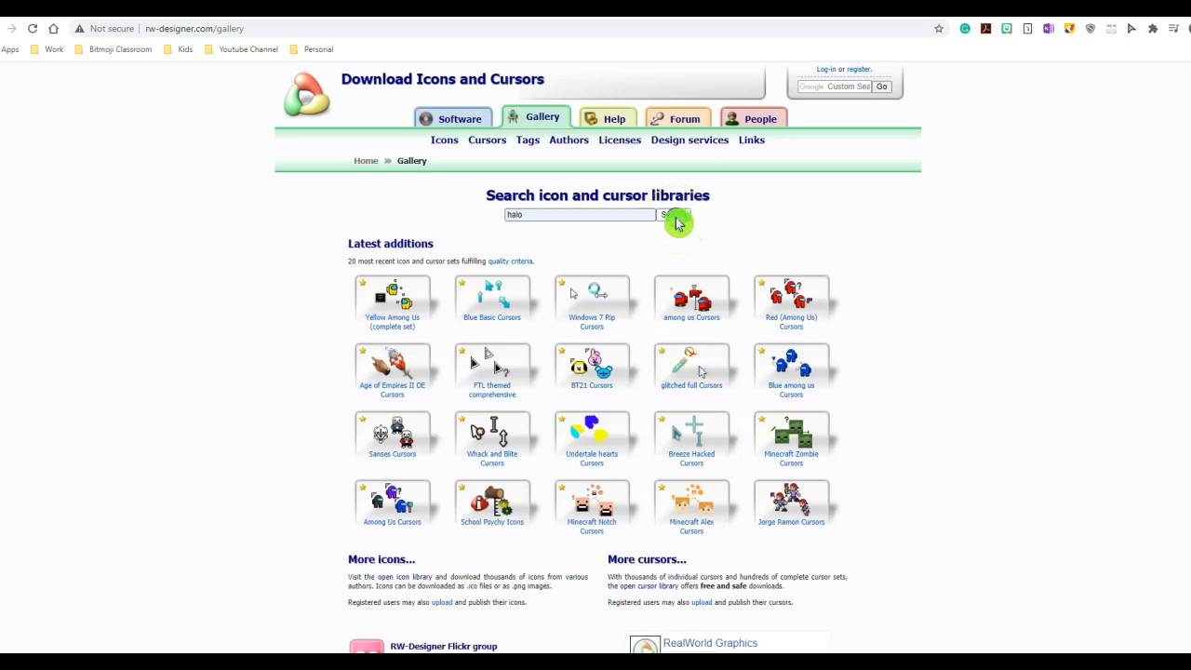
- Run the 'halo' gallery search and open the Highlight Set Cursors collection from the results
left_click(675, 221)
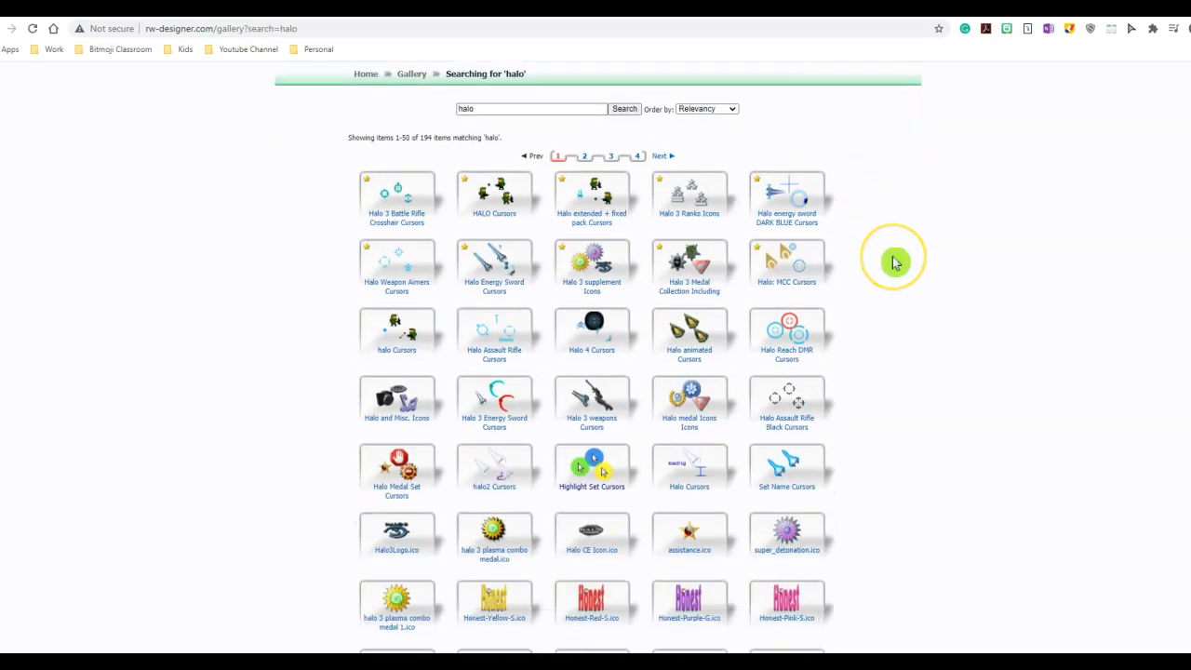
mouse_move(895, 263)
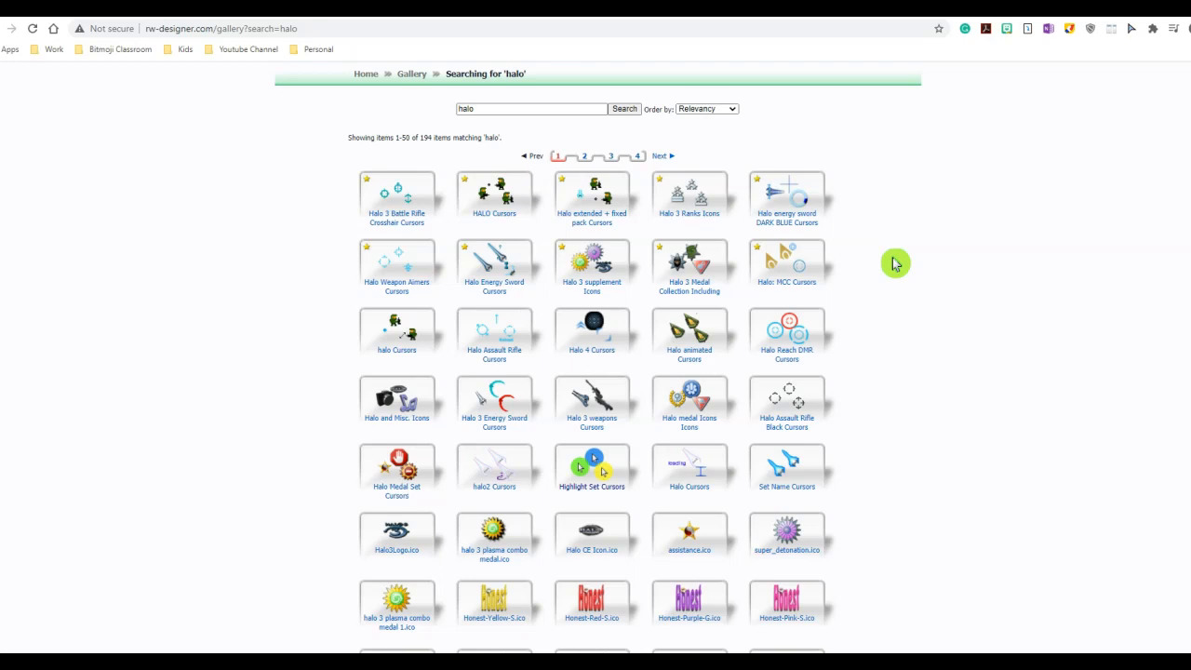
mouse_move(511, 278)
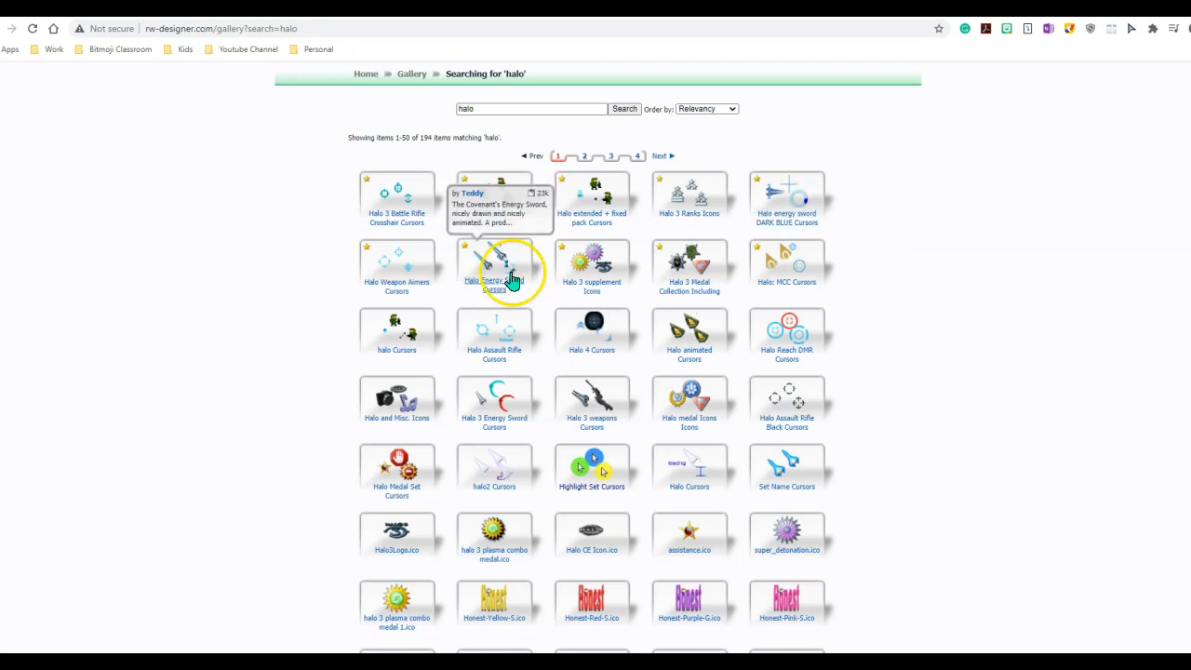
scroll("down", 3)
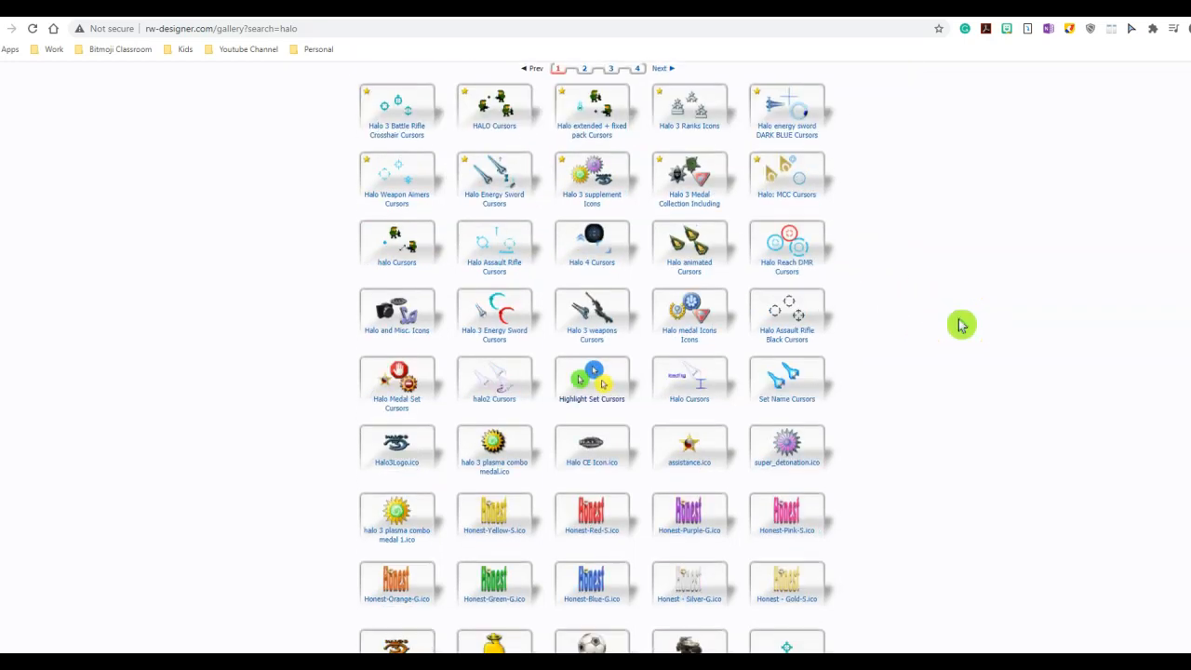
scroll("down", 3)
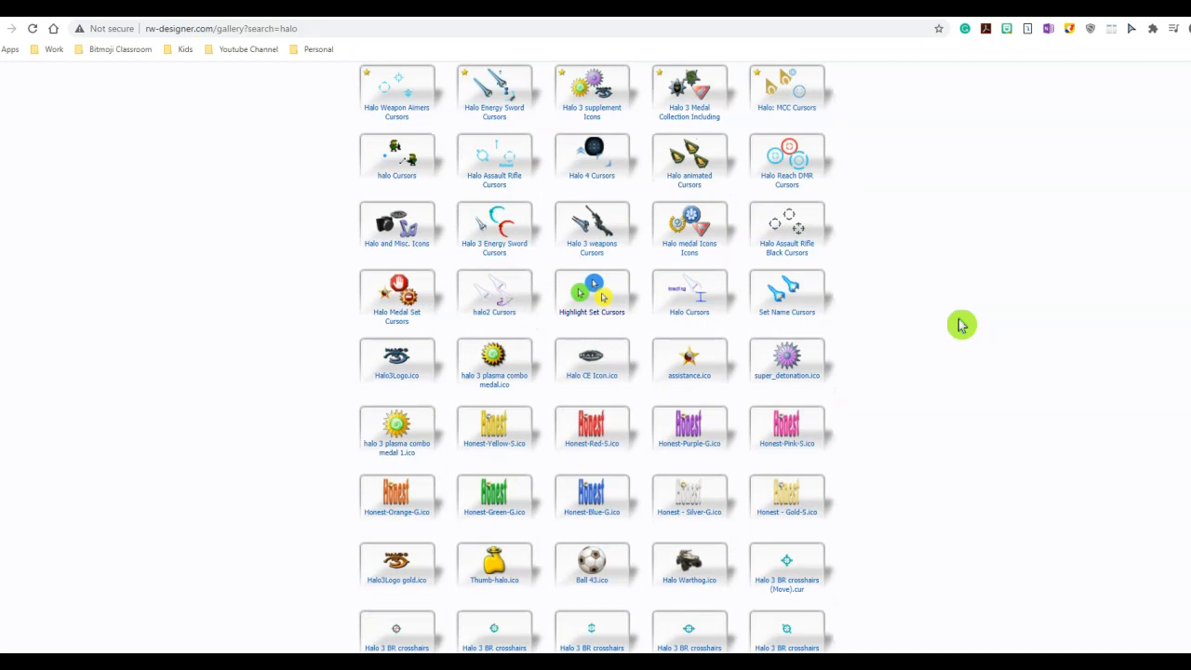
mouse_move(602, 326)
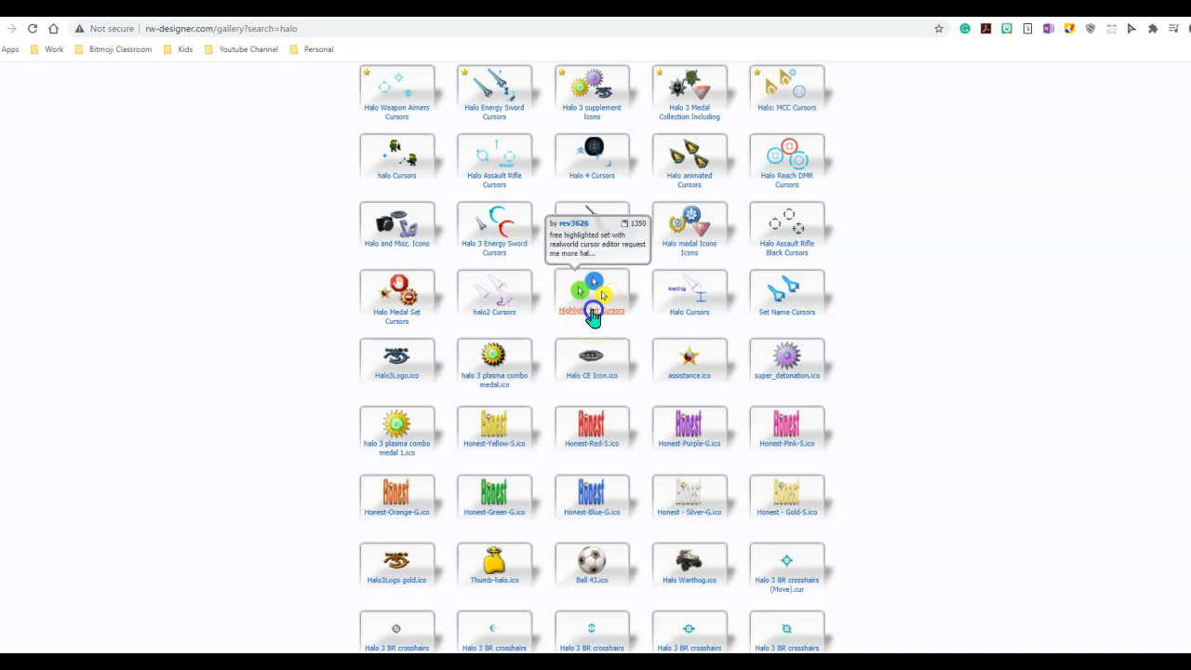
left_click(591, 293)
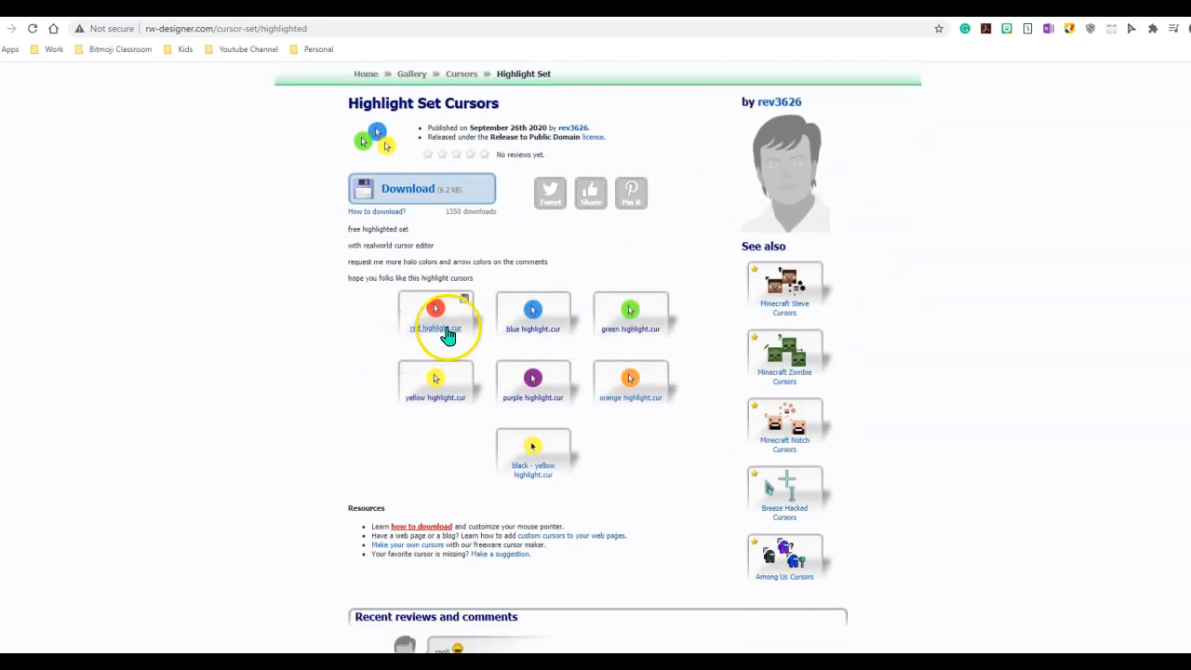
mouse_move(454, 404)
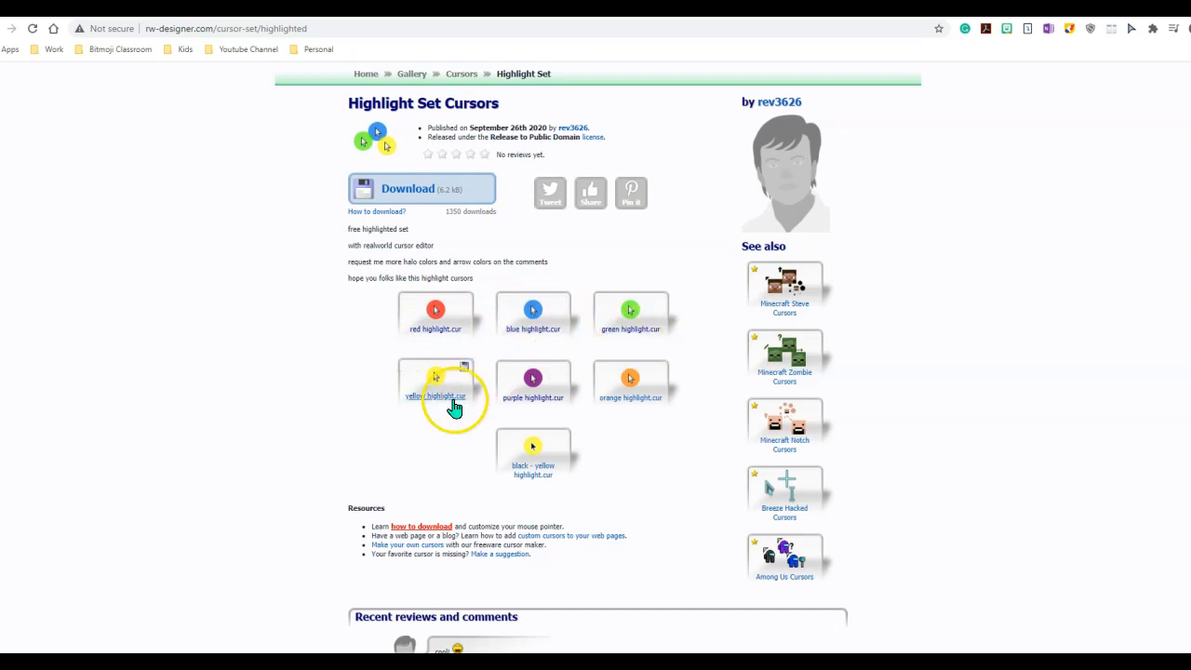
mouse_move(630, 432)
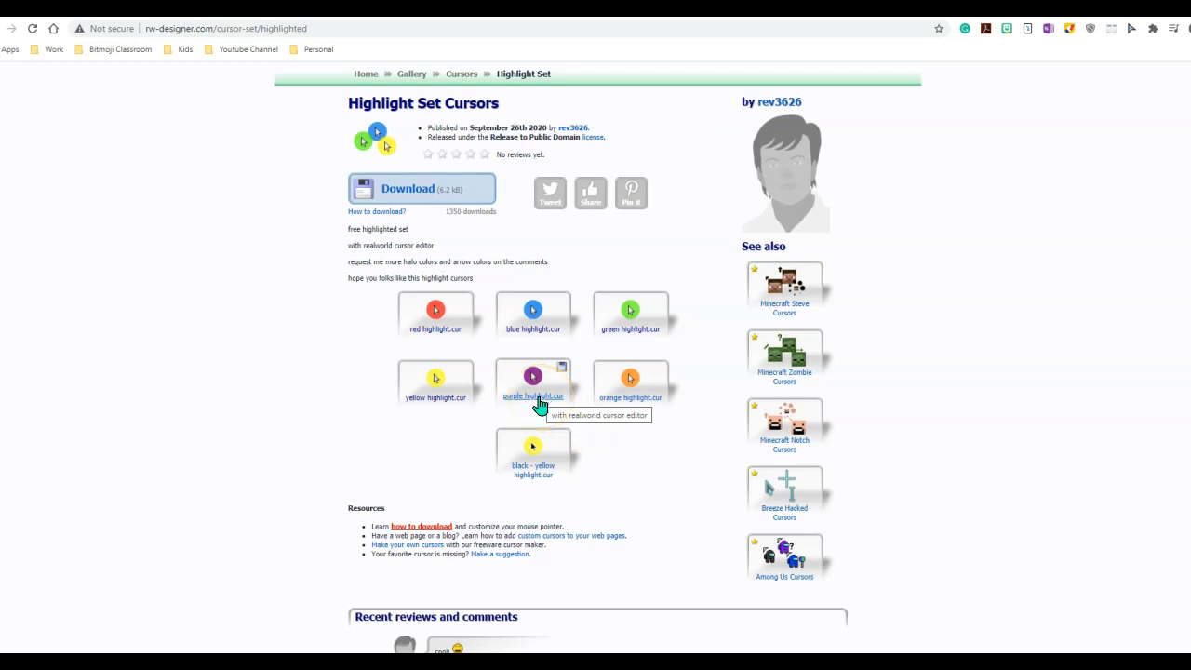
- Download purple highlight.cur from its details page in the Highlight Set
left_click(532, 376)
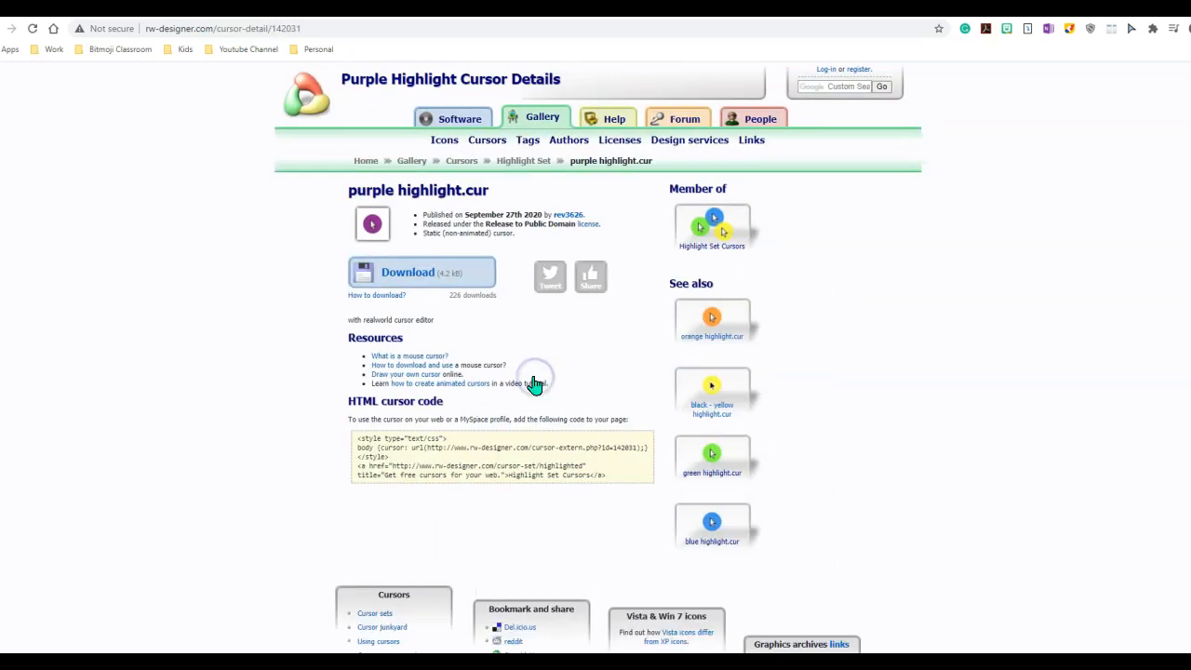
left_click(402, 283)
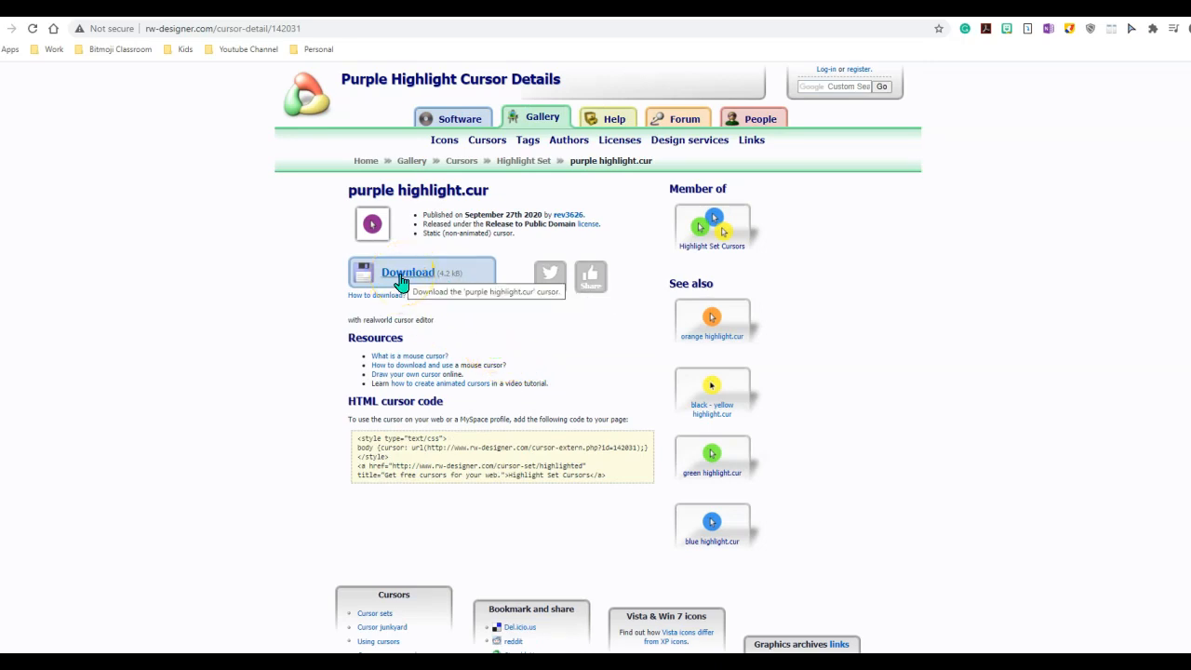
left_click(405, 272)
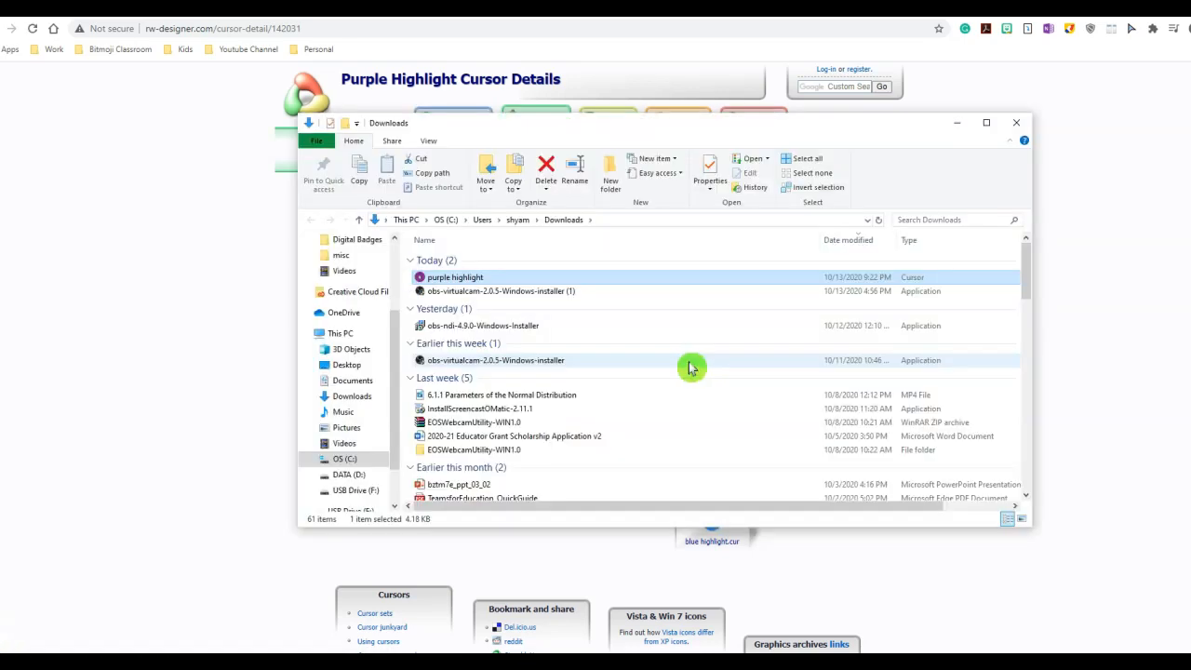
mouse_move(683, 364)
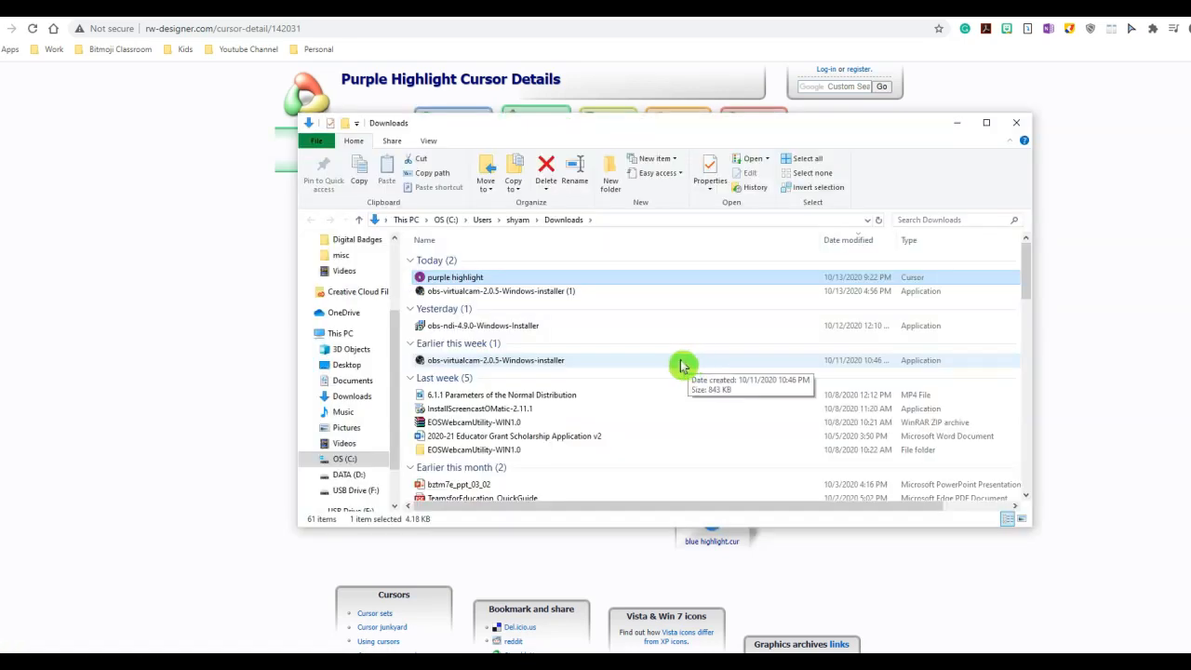
mouse_move(463, 273)
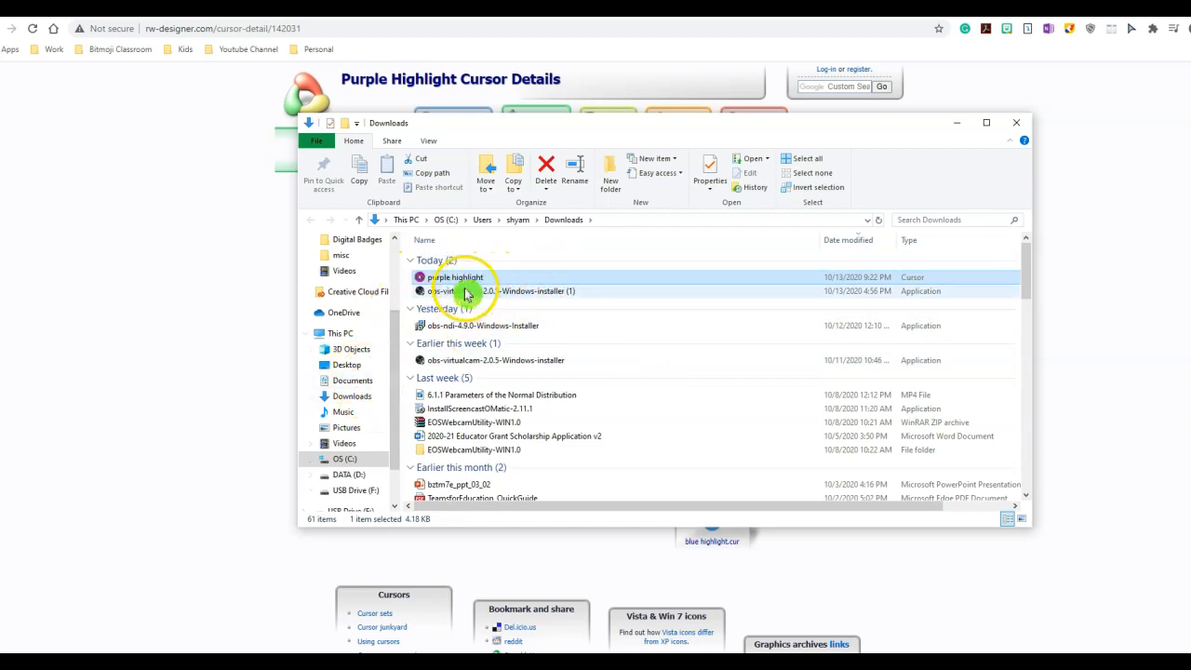
mouse_move(512, 280)
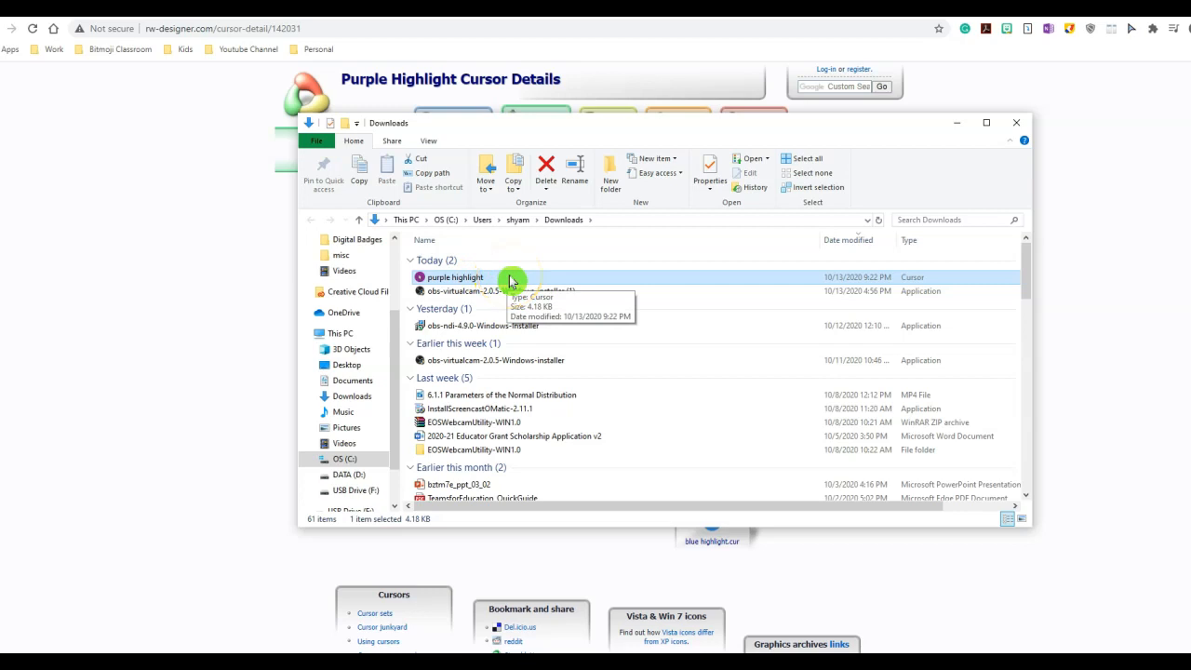
- Copy the 'purple highlight' cursor file from the Downloads folder
right_click(454, 277)
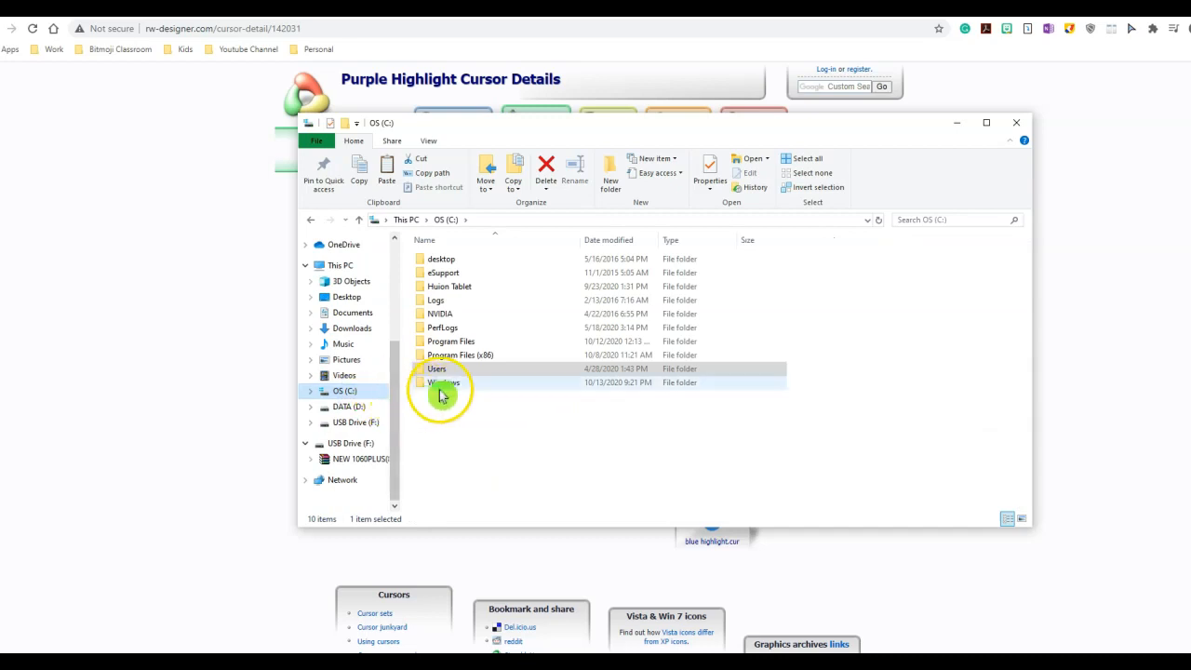
mouse_move(456, 388)
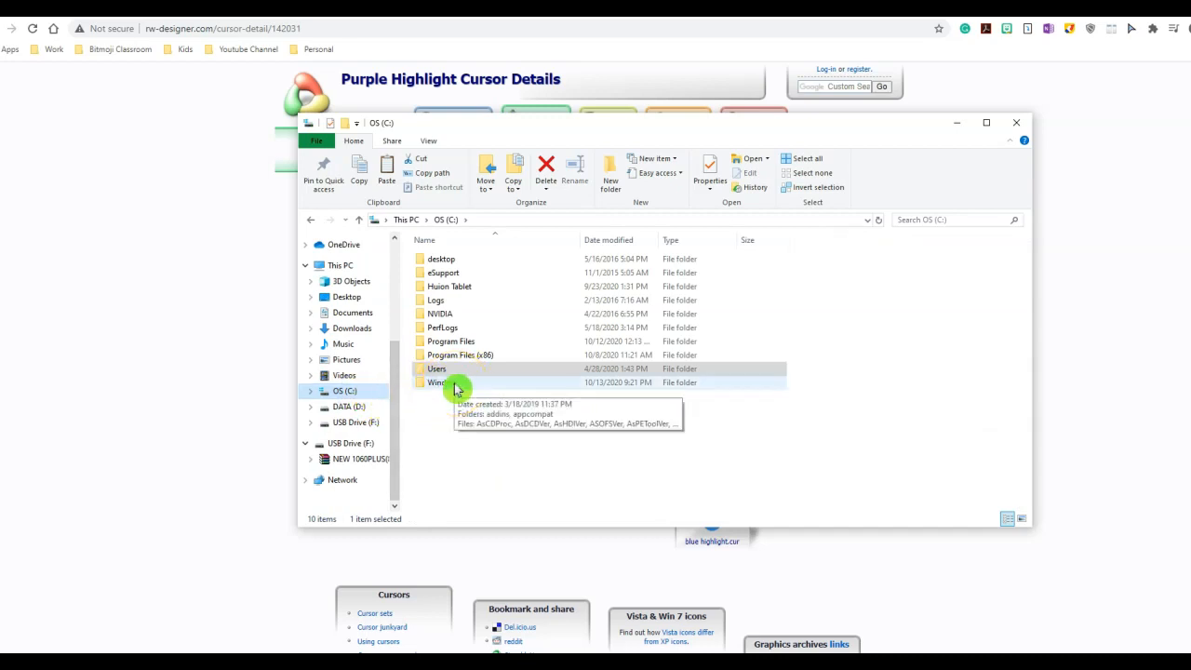
- Navigate into C:\Windows\Cursors and bring up the folder's context menu
double_click(435, 381)
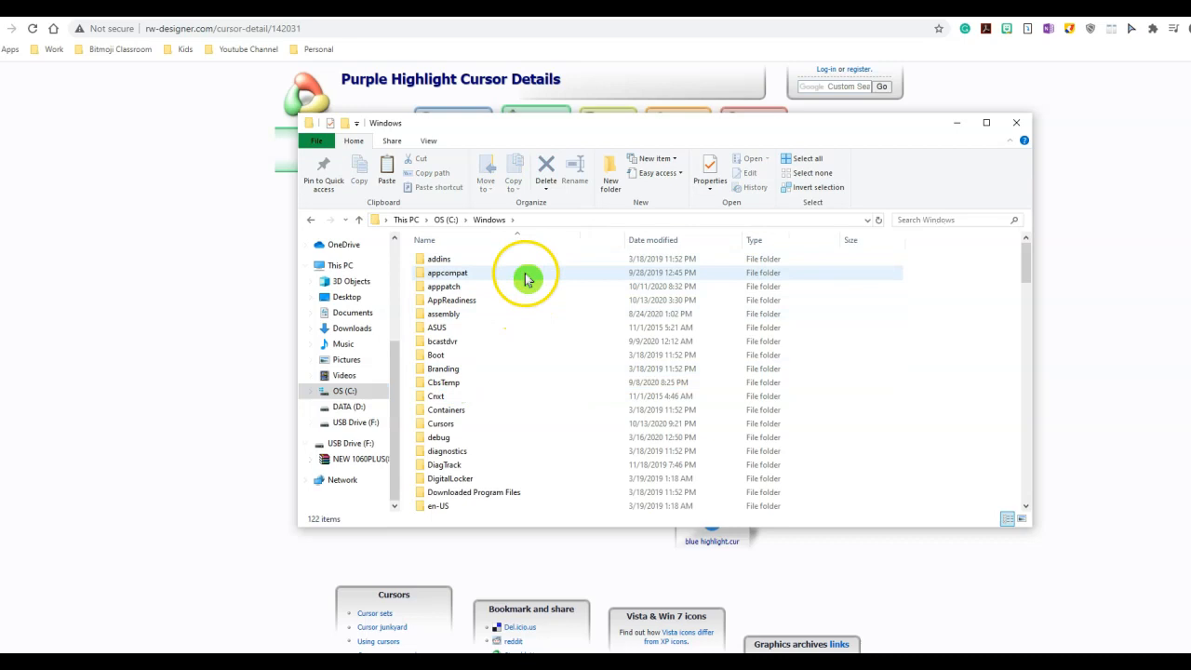
mouse_move(527, 271)
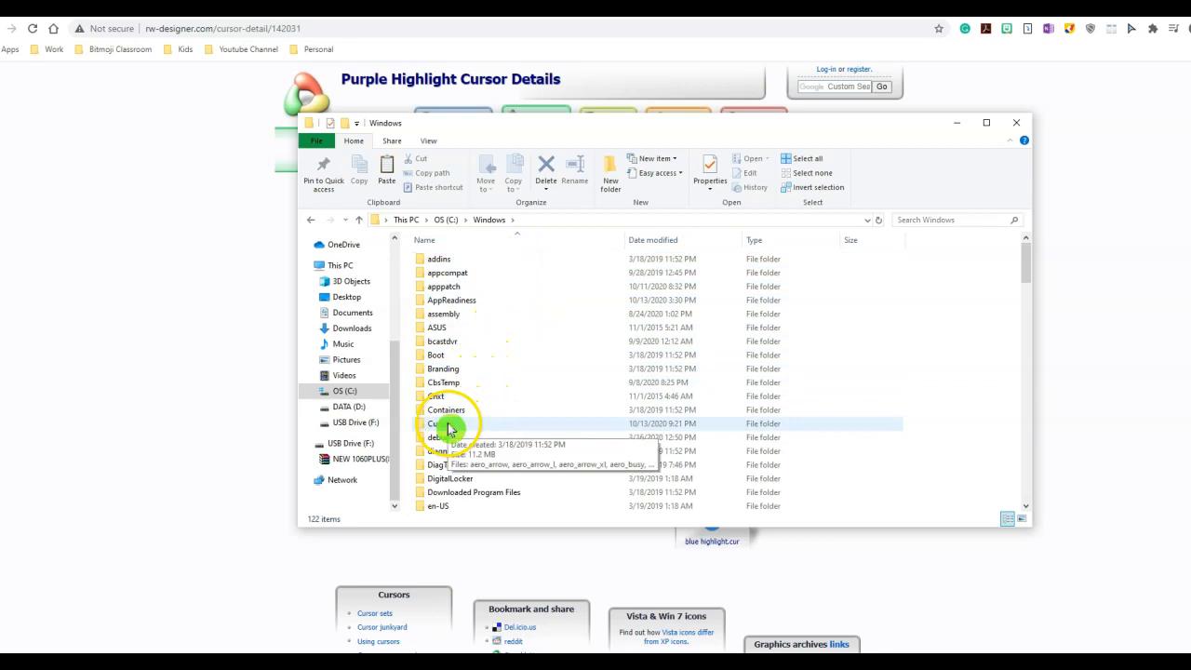
double_click(450, 424)
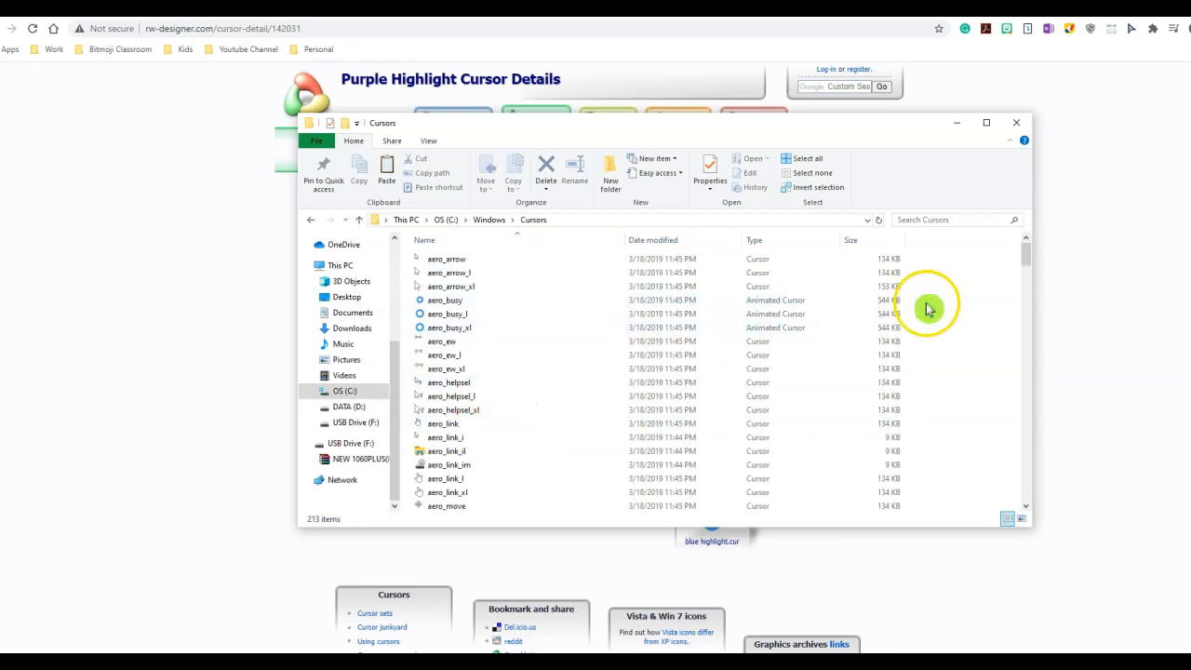
right_click(928, 307)
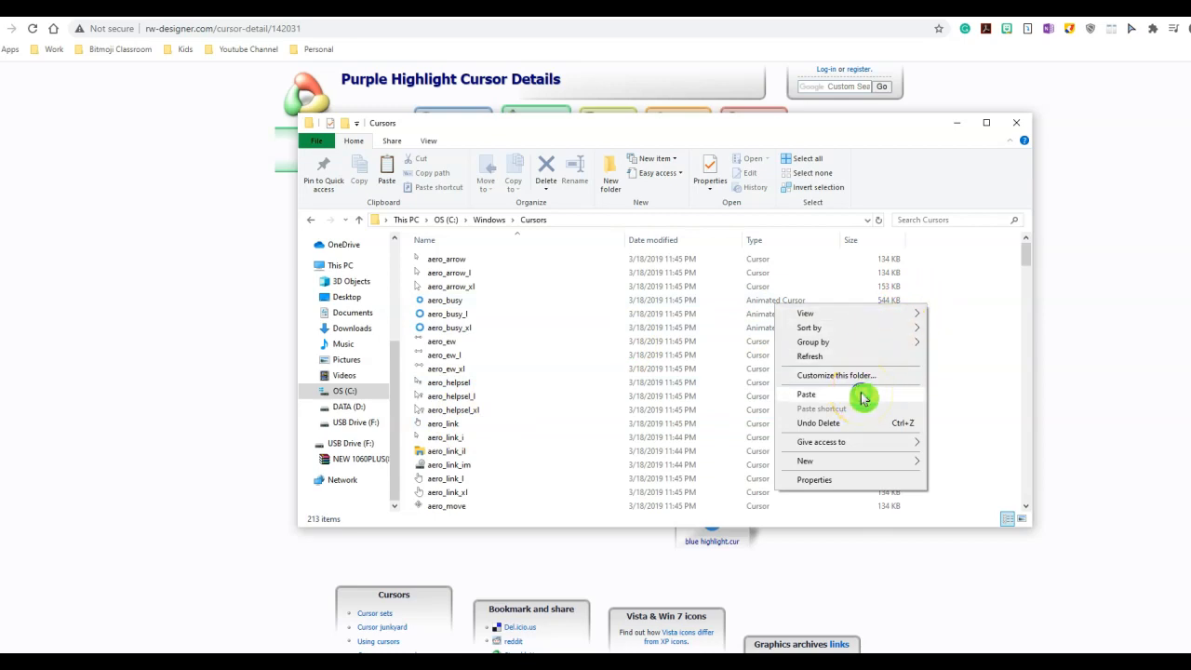
- Paste the purple highlight cursor into C:\Windows\Cursors, granting administrator permission
left_click(806, 393)
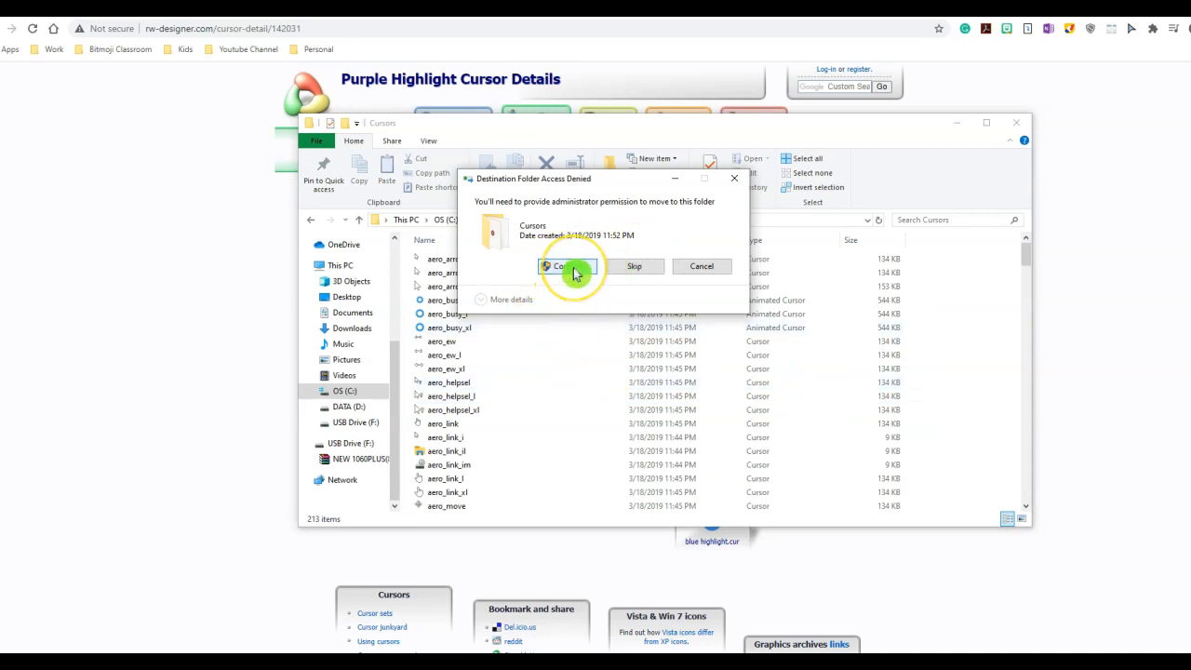
left_click(566, 266)
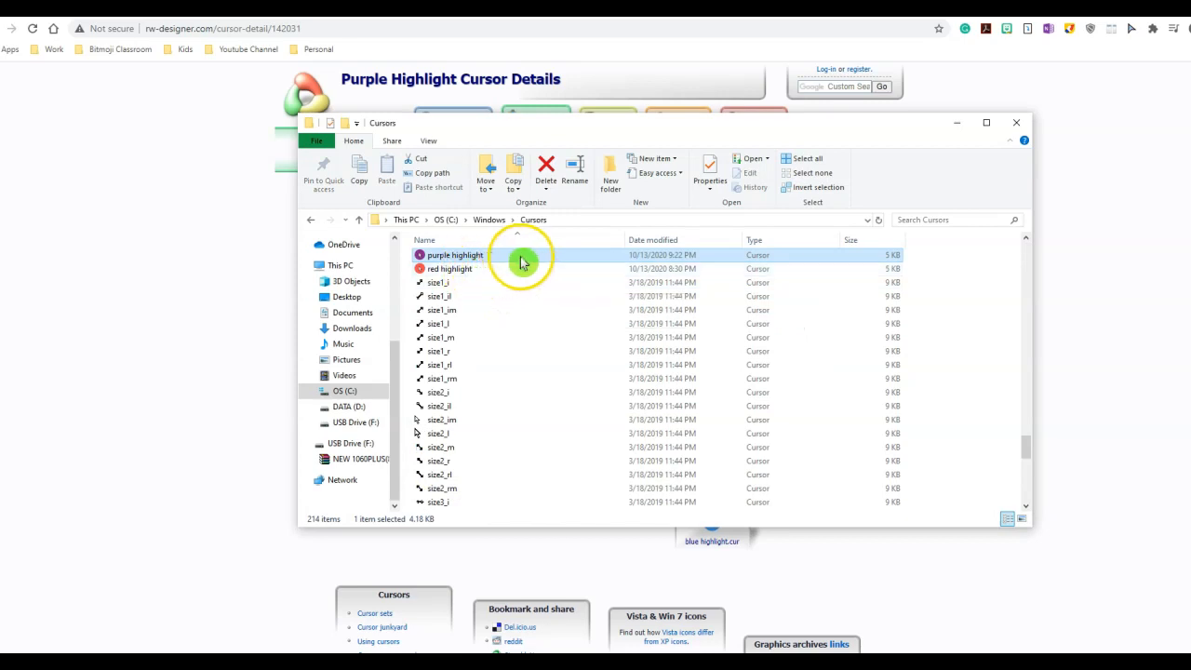
mouse_move(503, 329)
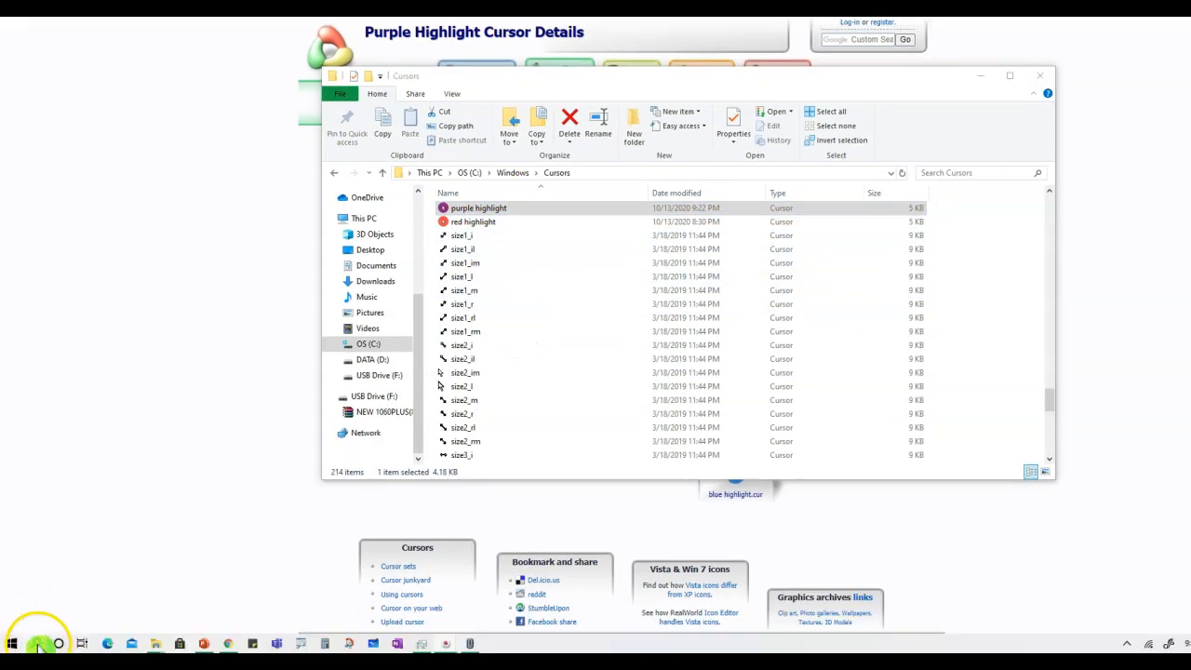
- Search Windows for 'mouse settings'
left_click(12, 642)
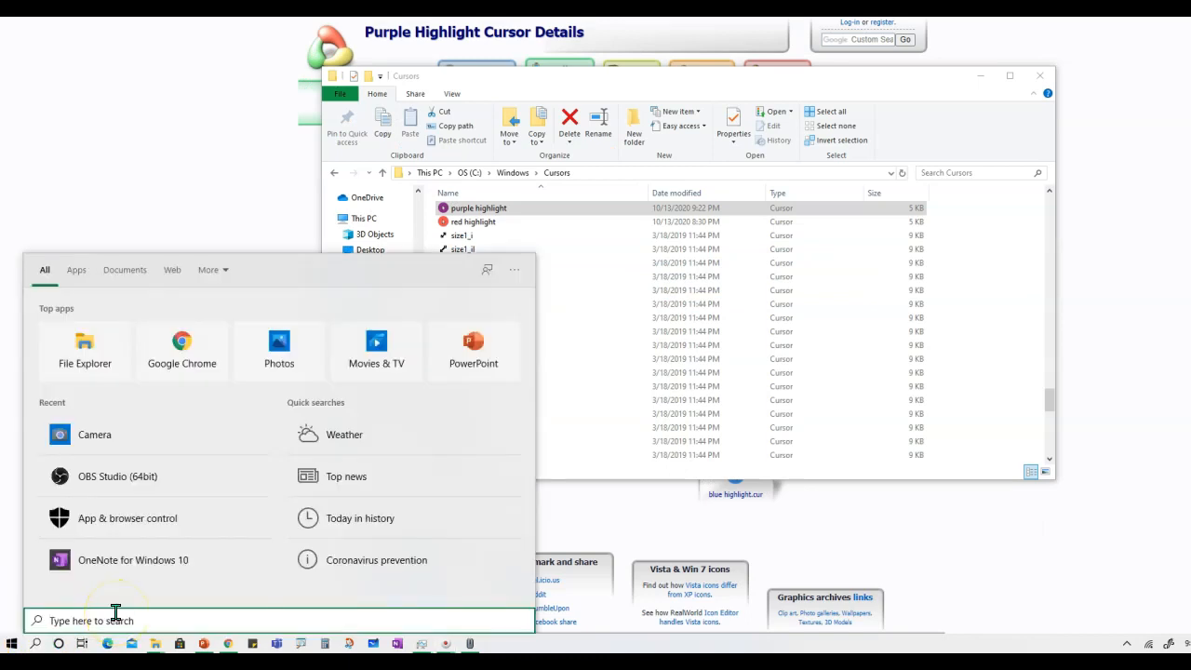
type("mouse")
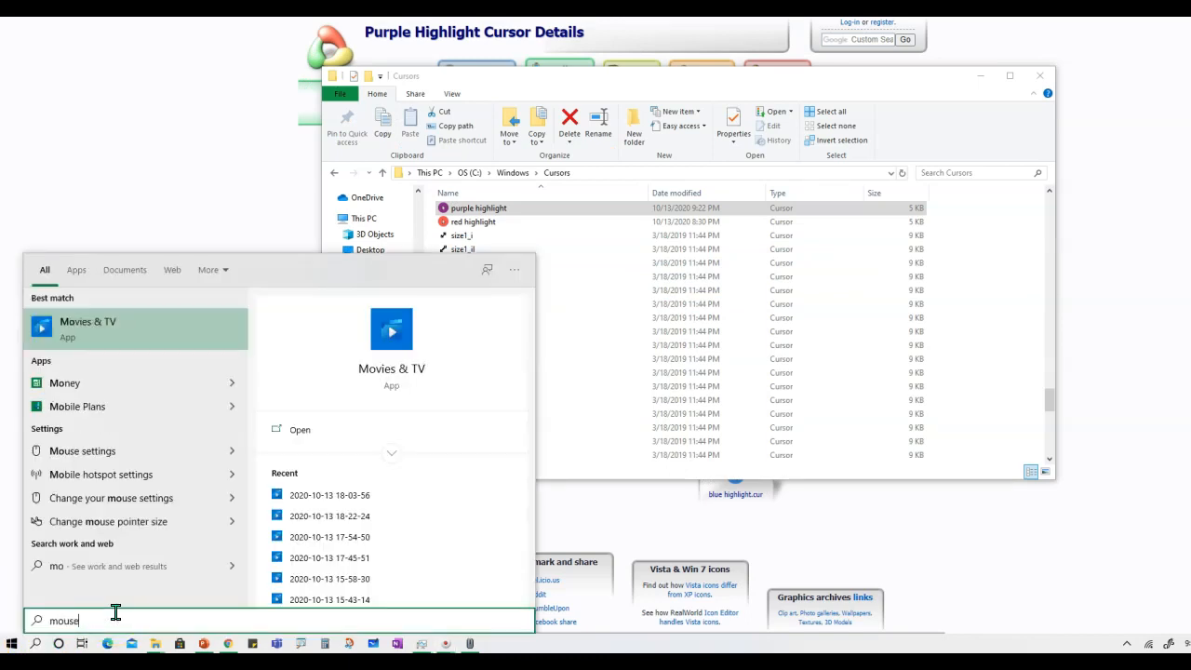
type("settings")
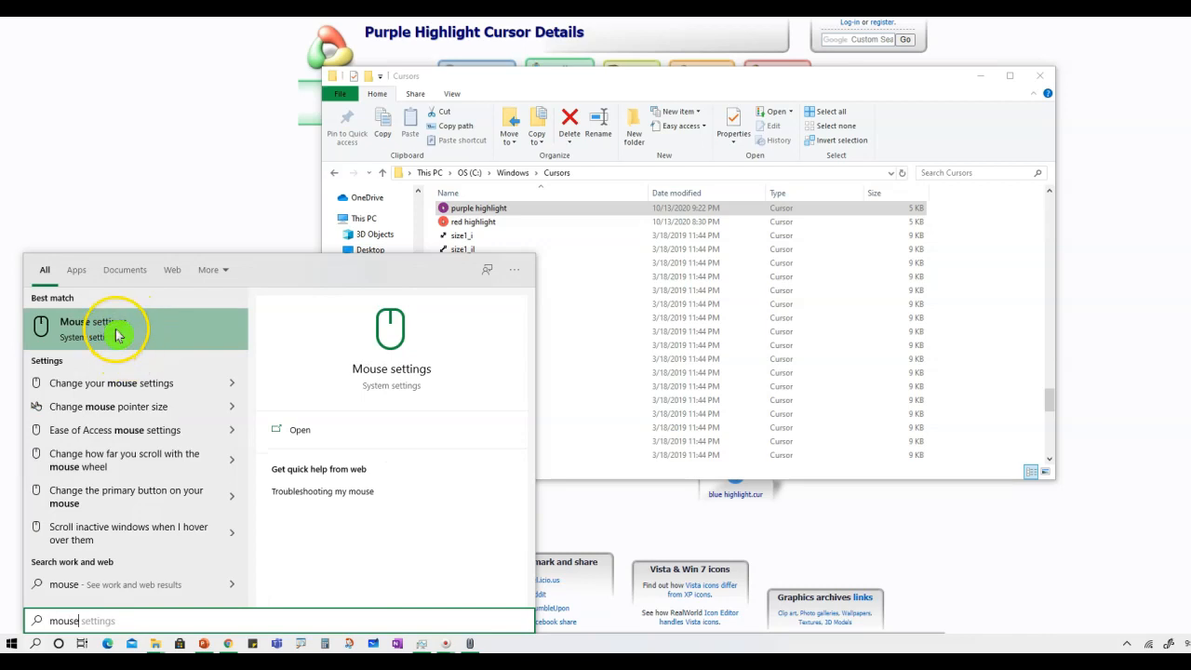
mouse_move(100, 333)
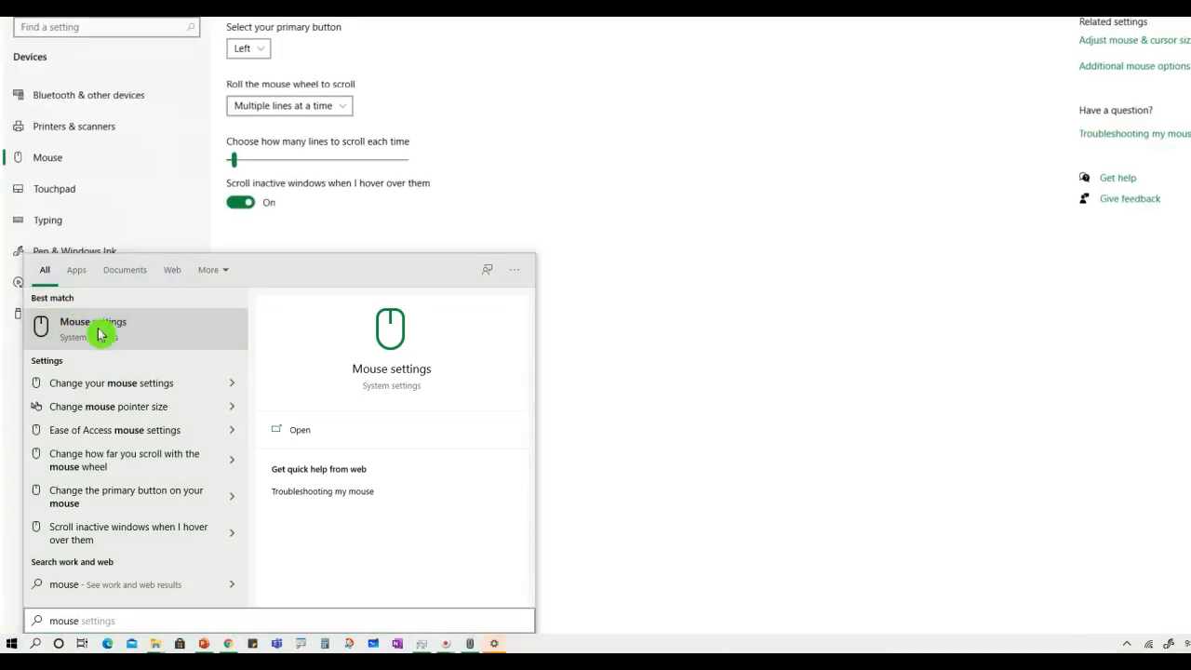
- Open the Mouse settings page and its Additional mouse options to reach Mouse Properties
left_click(93, 327)
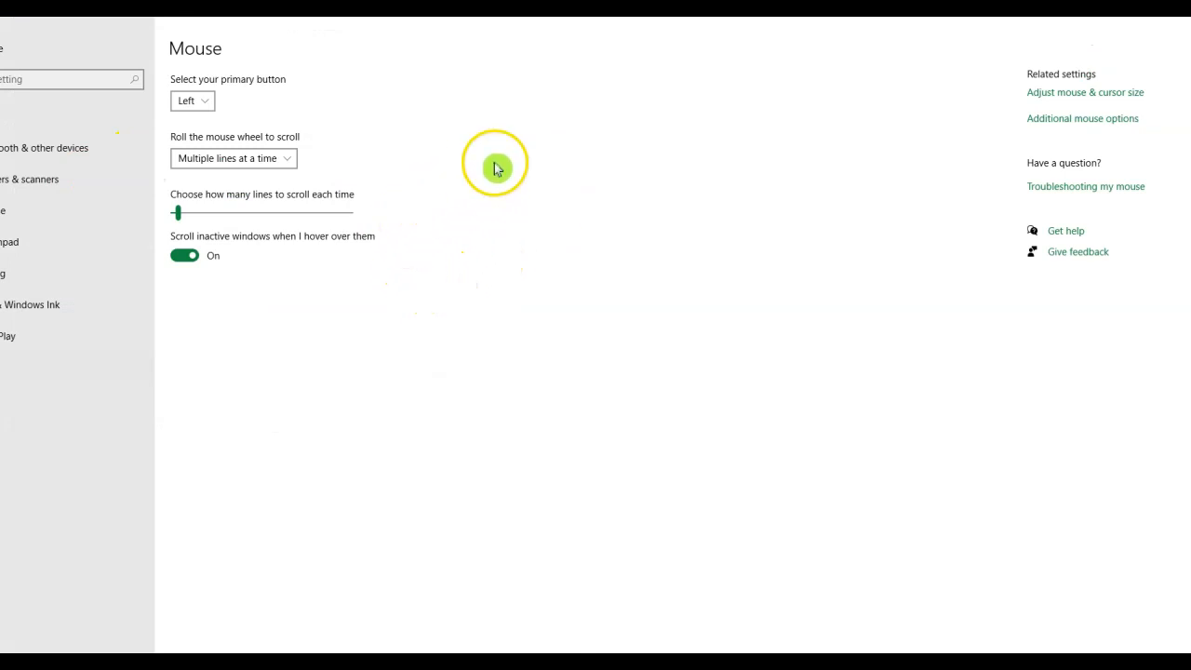
mouse_move(1056, 128)
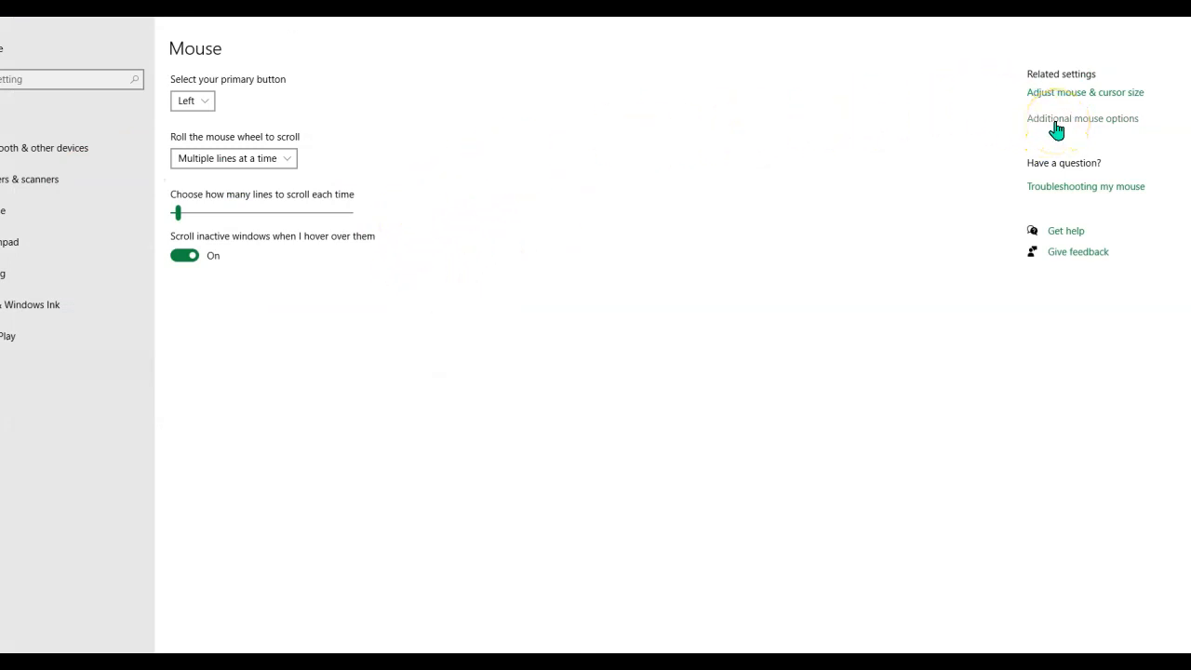
mouse_move(1055, 128)
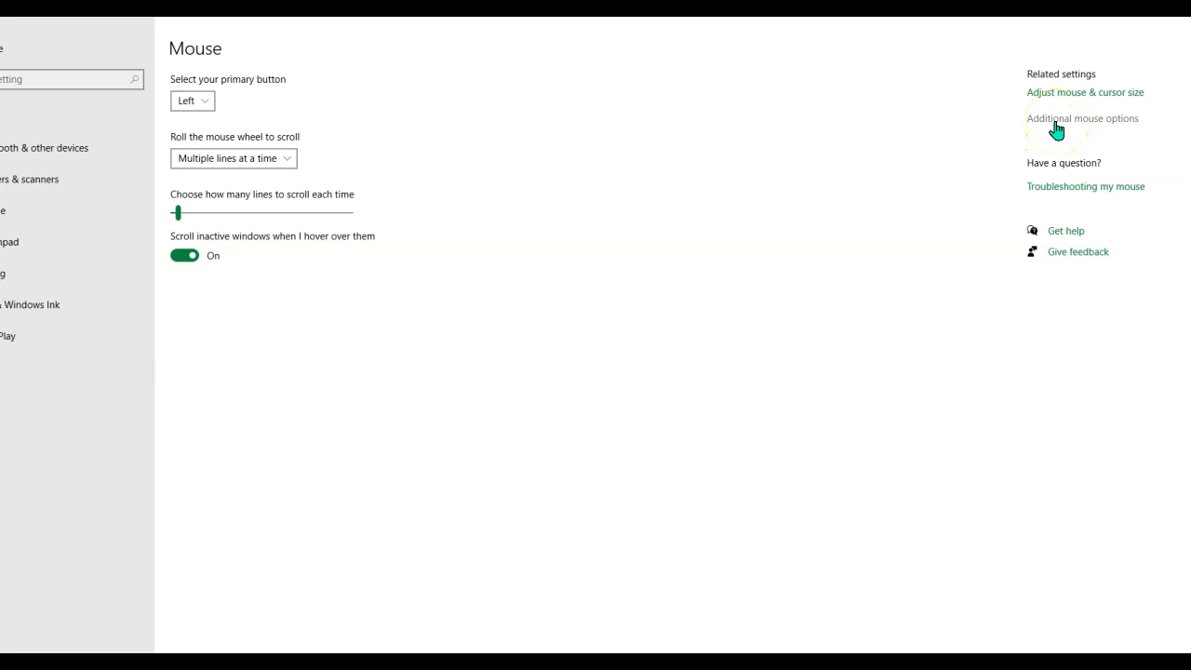
left_click(1082, 118)
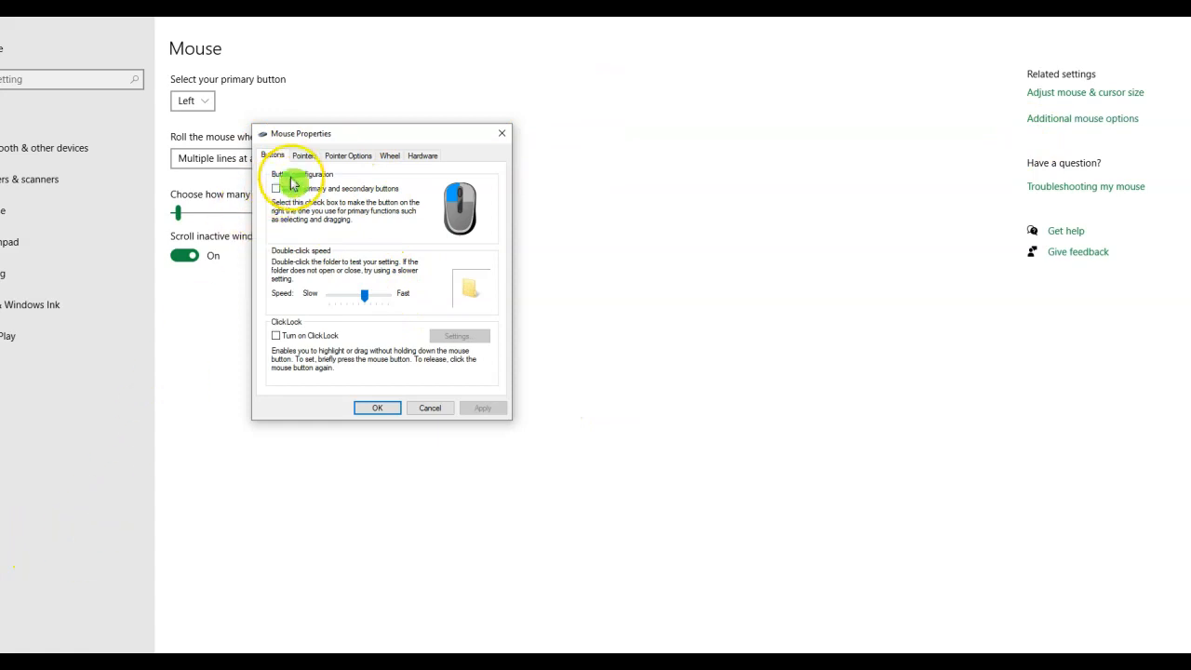
- On the Pointers tab, assign the 'red highlight' cursor to Normal Select
left_click(300, 156)
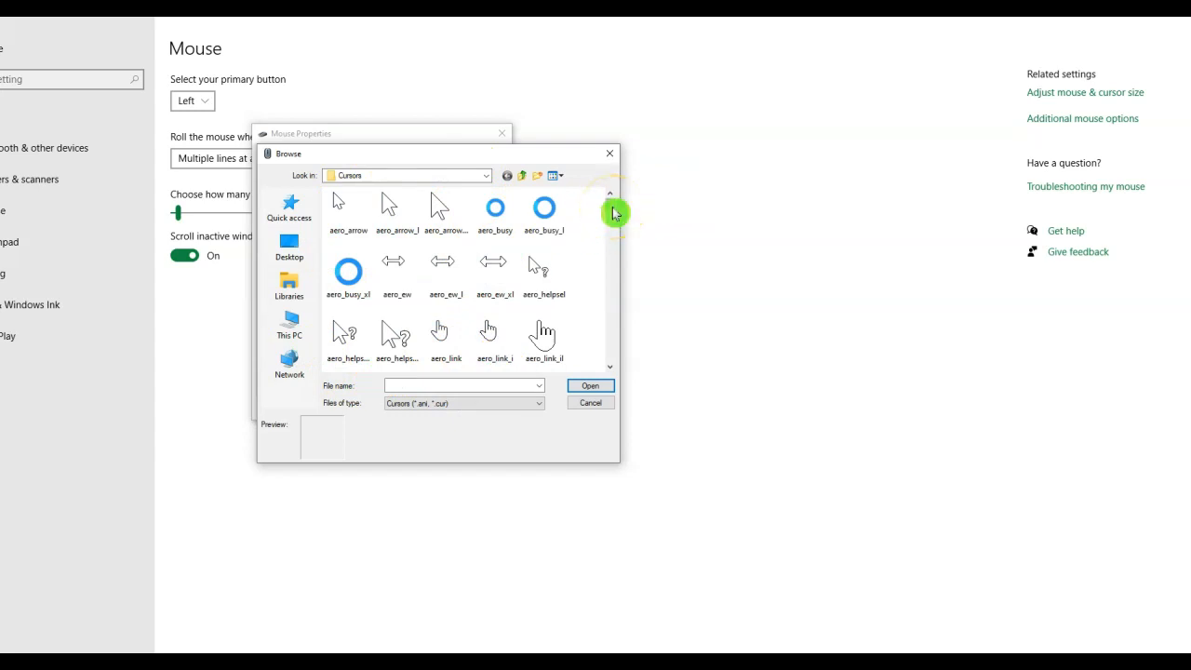
scroll("down", 3)
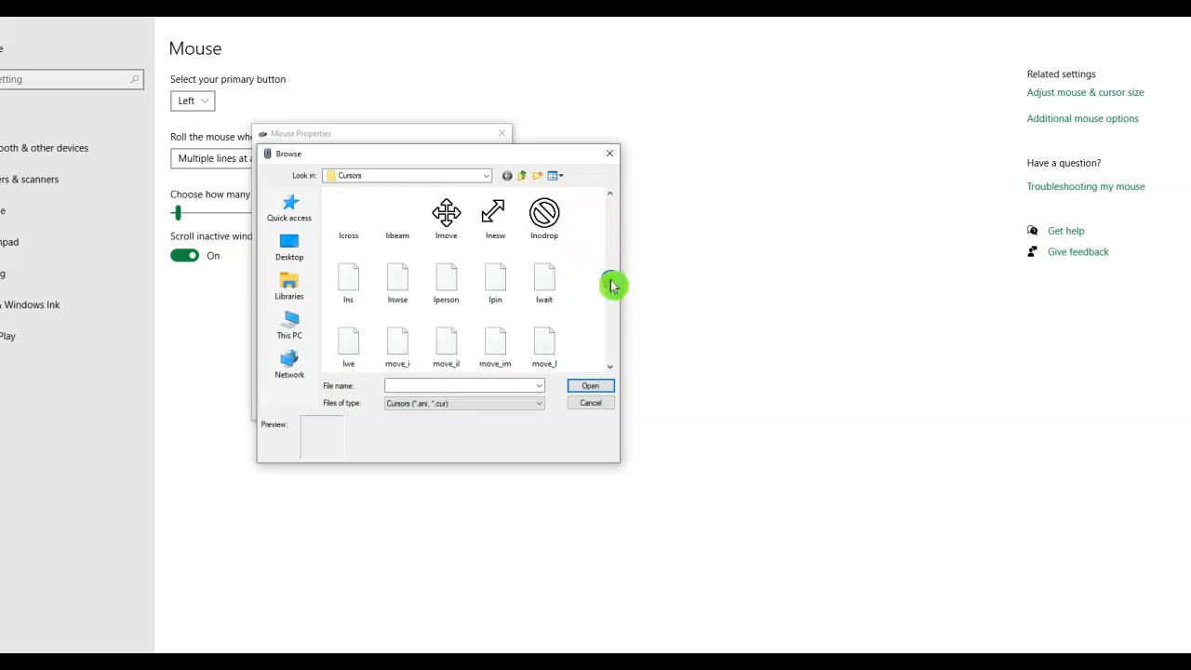
scroll("down", 3)
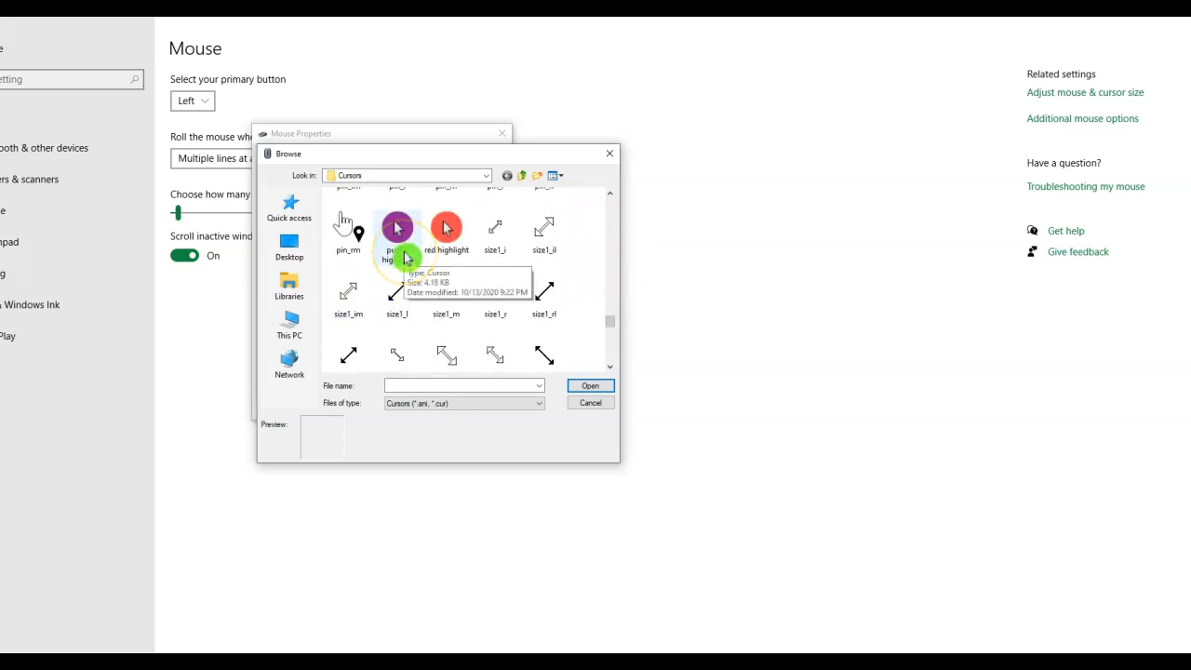
mouse_move(443, 230)
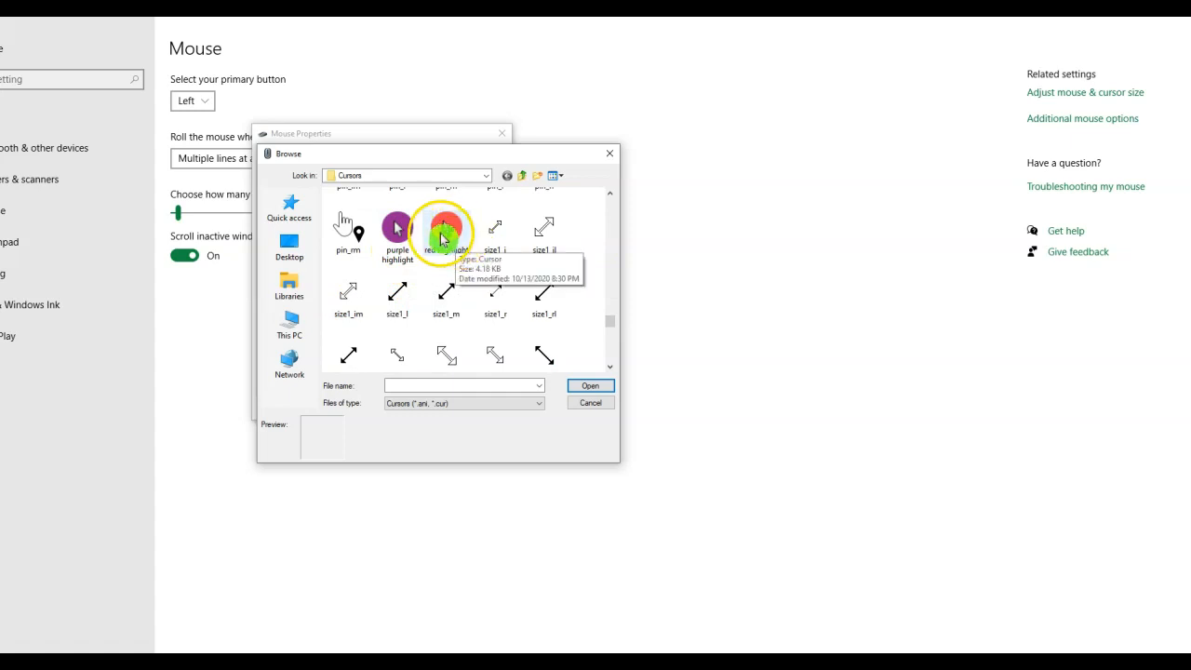
left_click(445, 229)
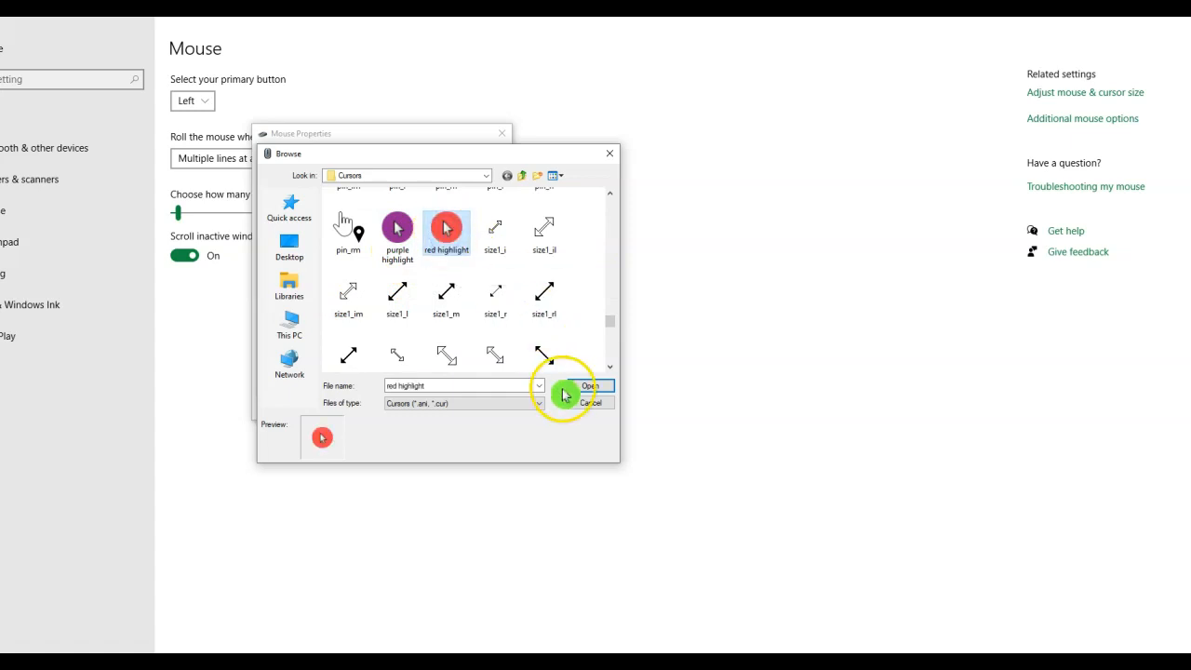
left_click(590, 385)
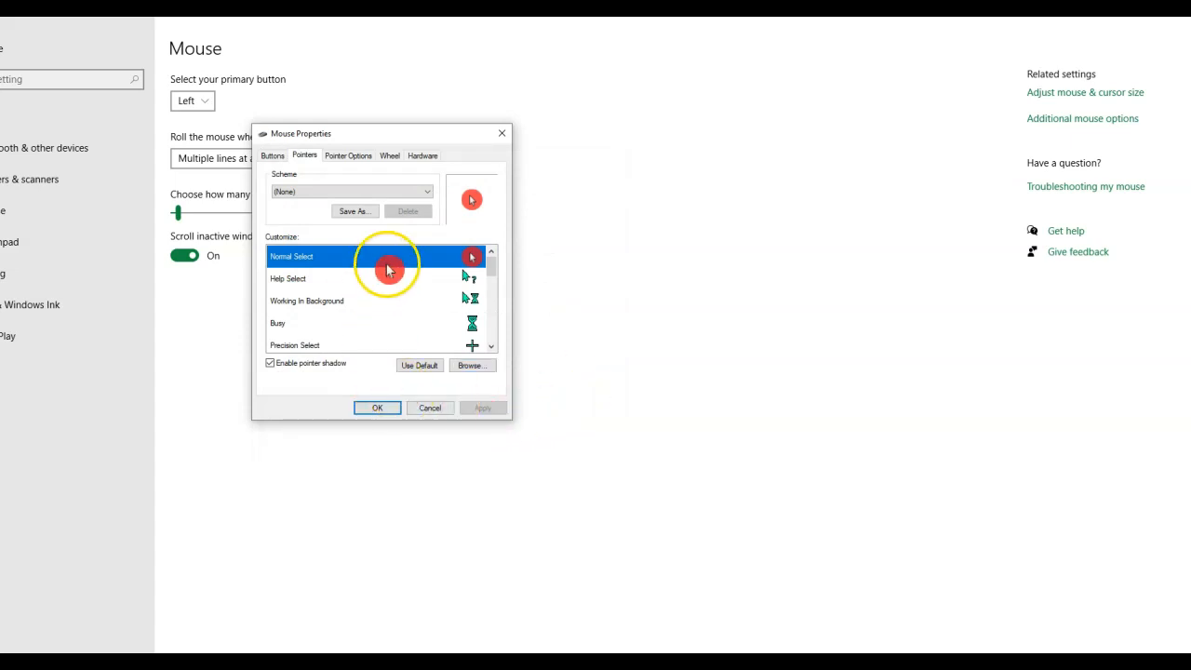
mouse_move(600, 226)
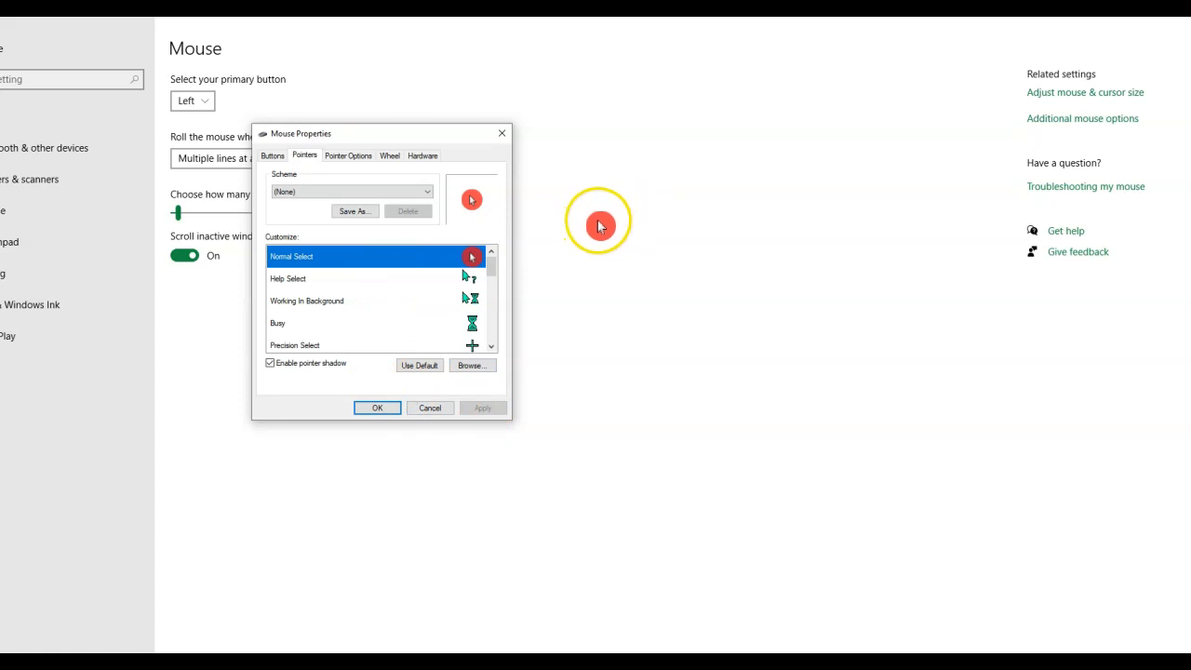
mouse_move(562, 252)
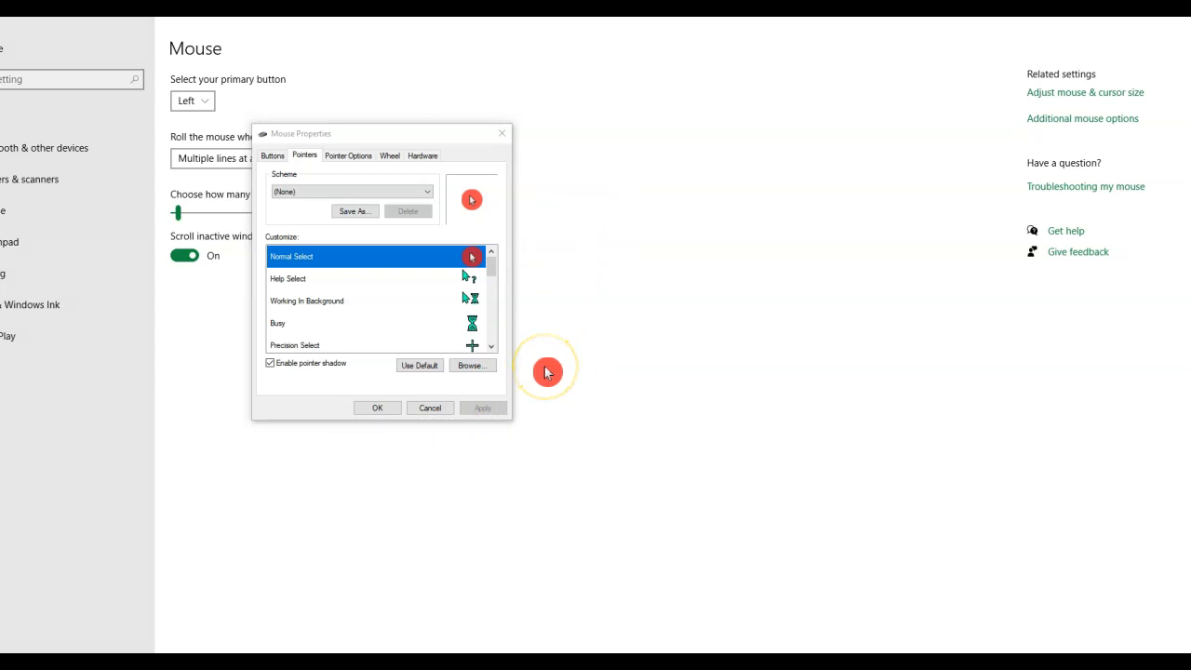
- Replace the Normal Select cursor with 'blue highlight' from the Cursors folder
left_click(473, 365)
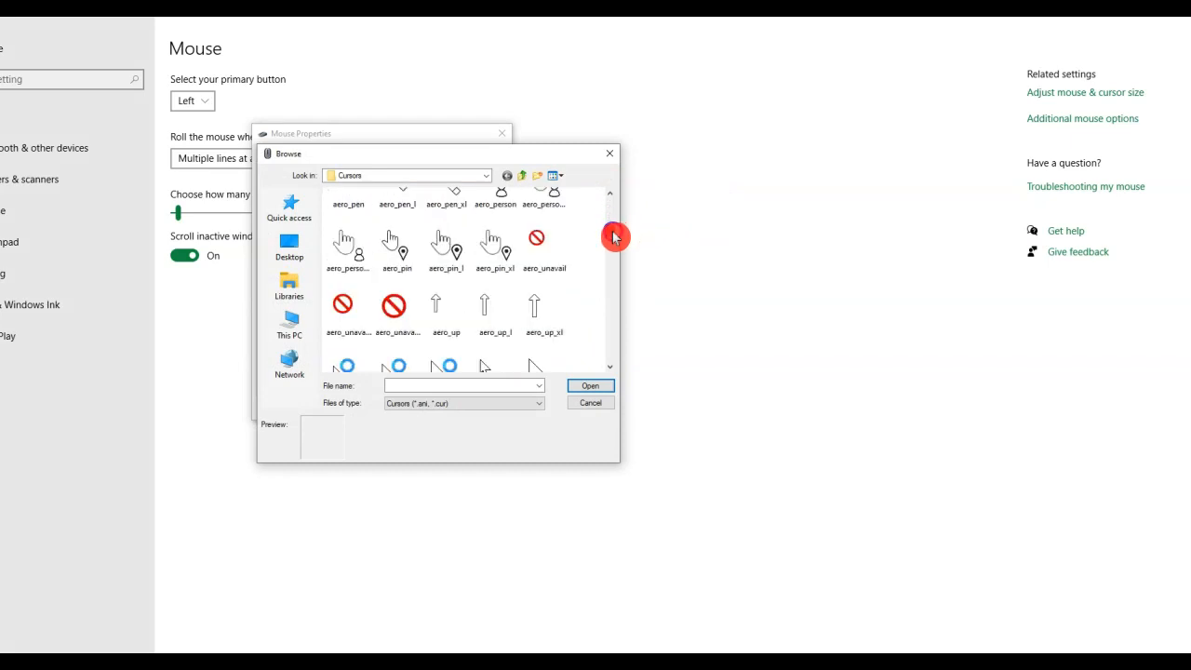
scroll("down", 3)
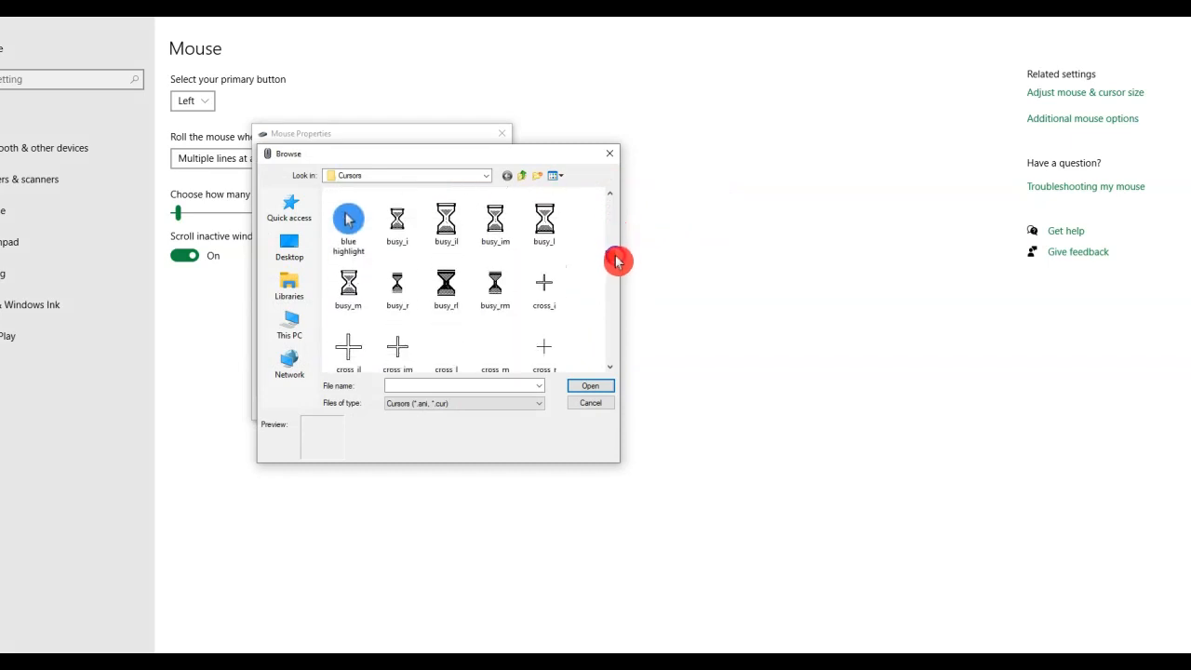
left_click(348, 224)
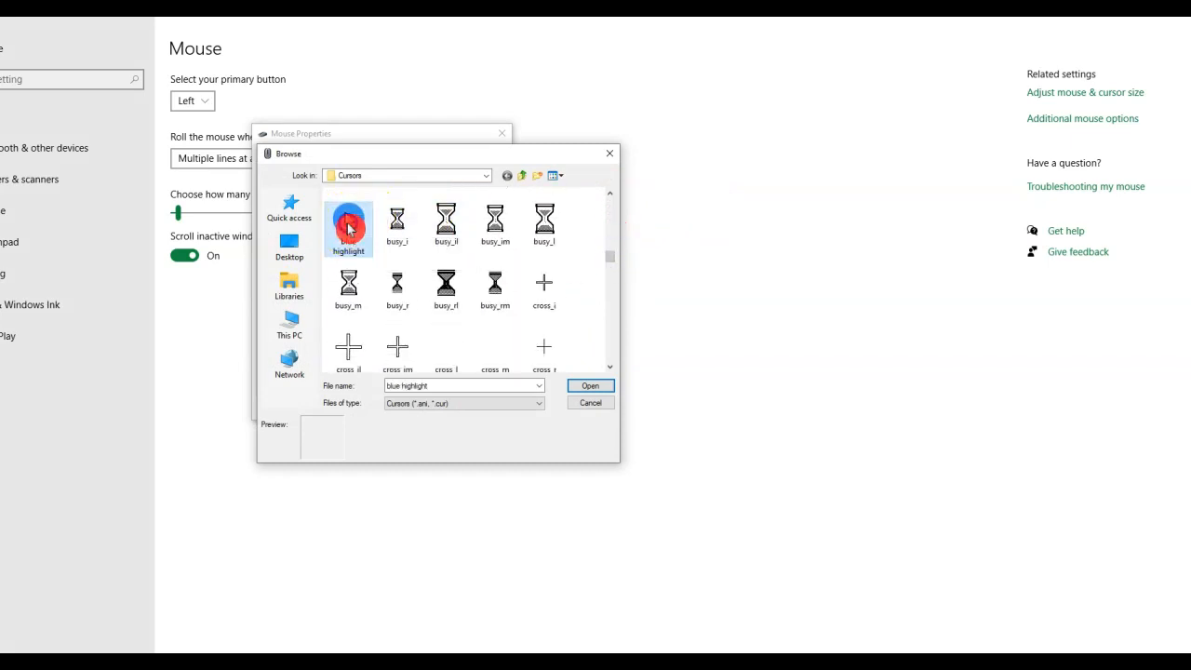
left_click(589, 386)
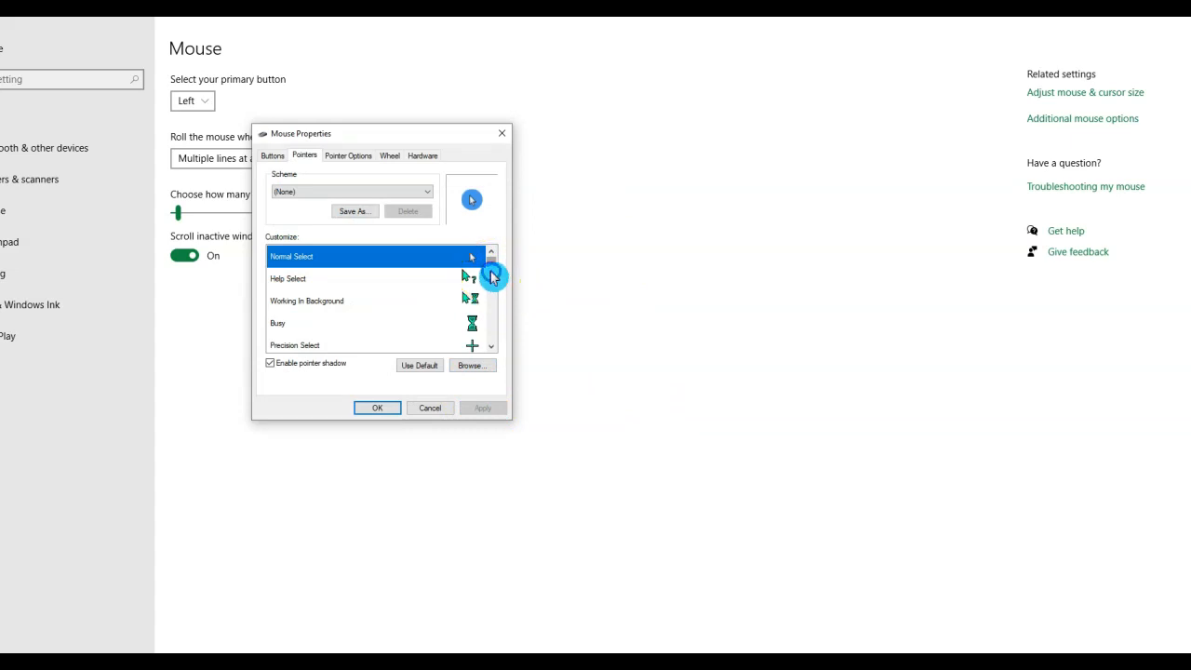
left_click(472, 365)
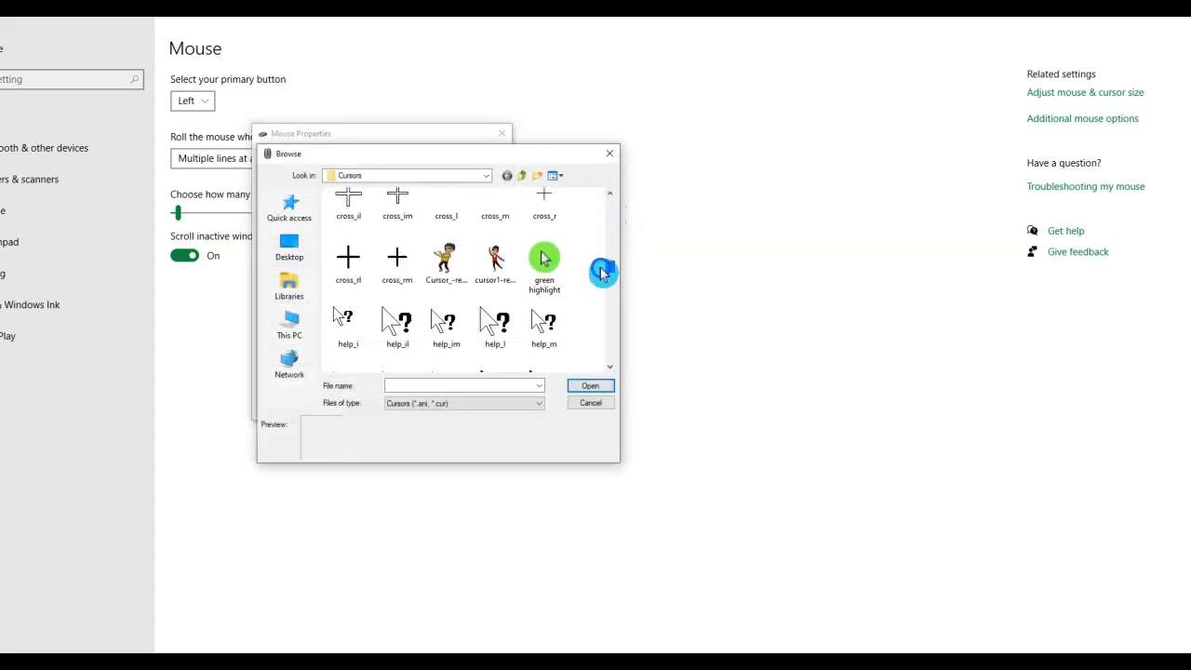
- Choose the 'purple highlight' cursor for Normal Select and apply the change
scroll("down", 3)
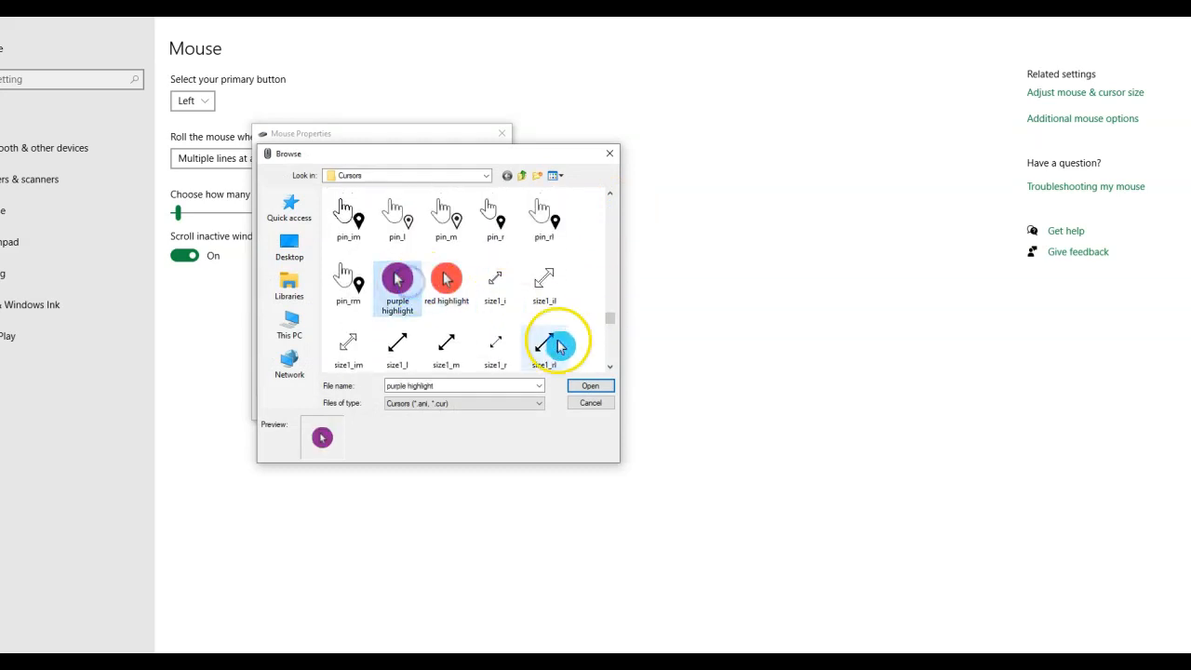
left_click(590, 385)
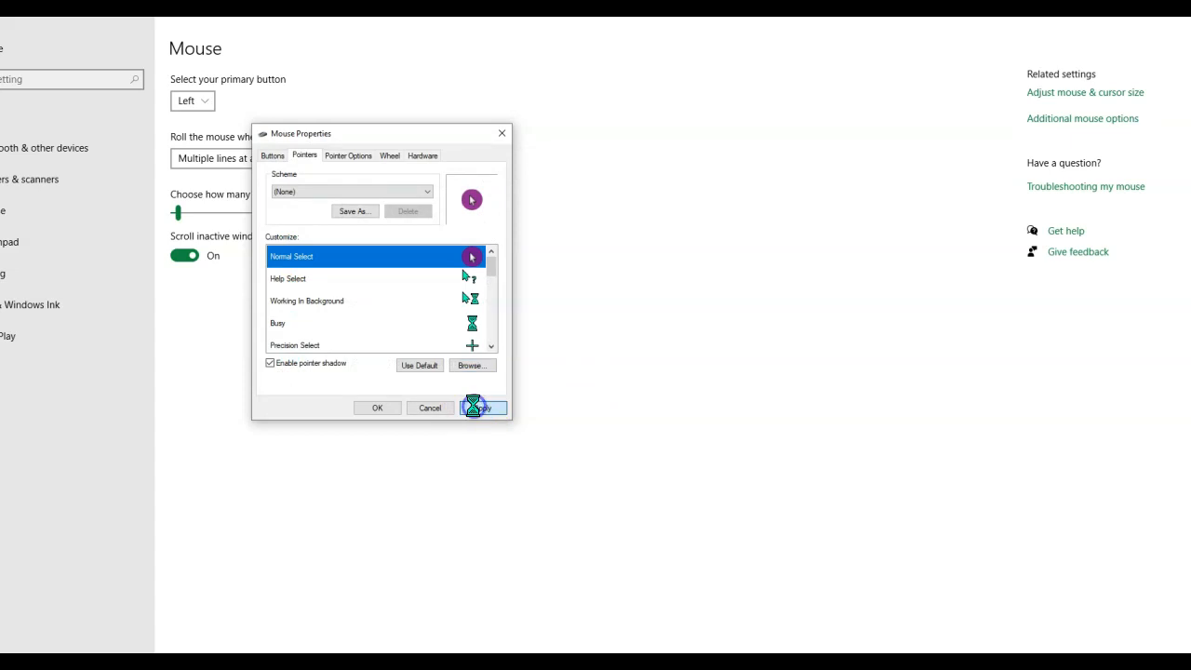
left_click(482, 408)
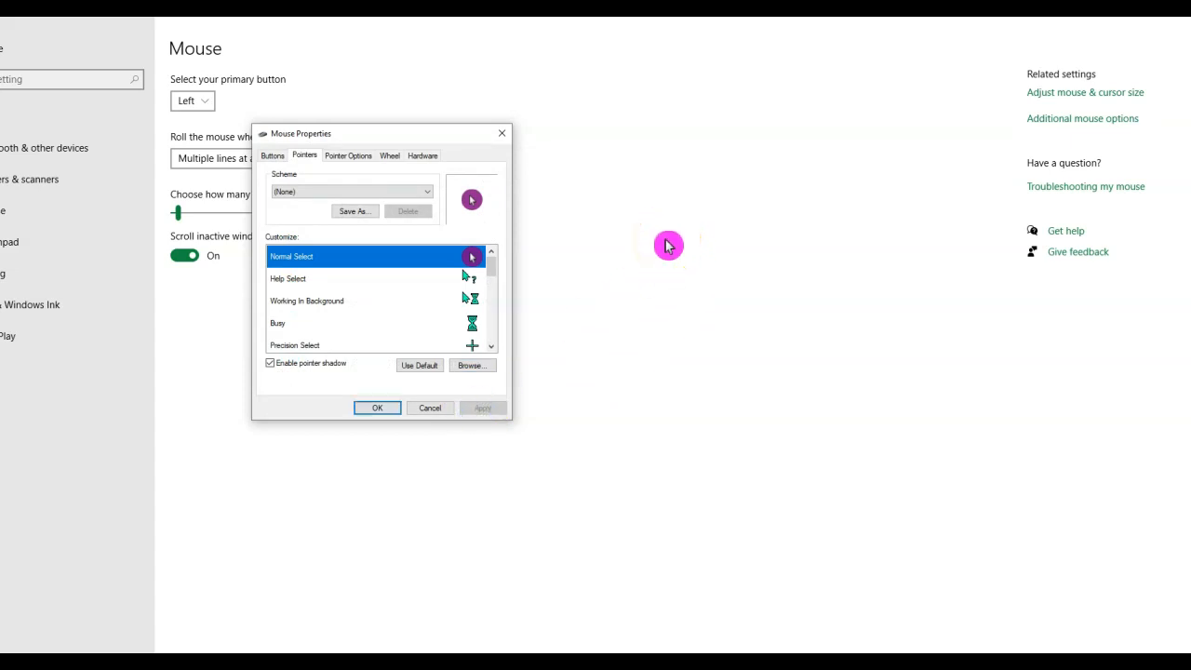